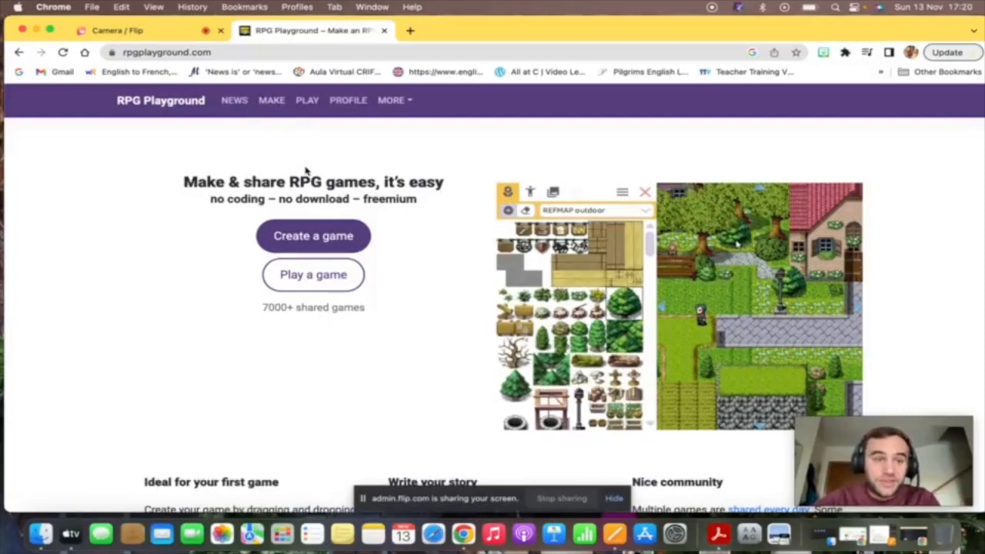
Place an NPC in the demo editor, view its properties, then open the member profile
left_click(530, 191)
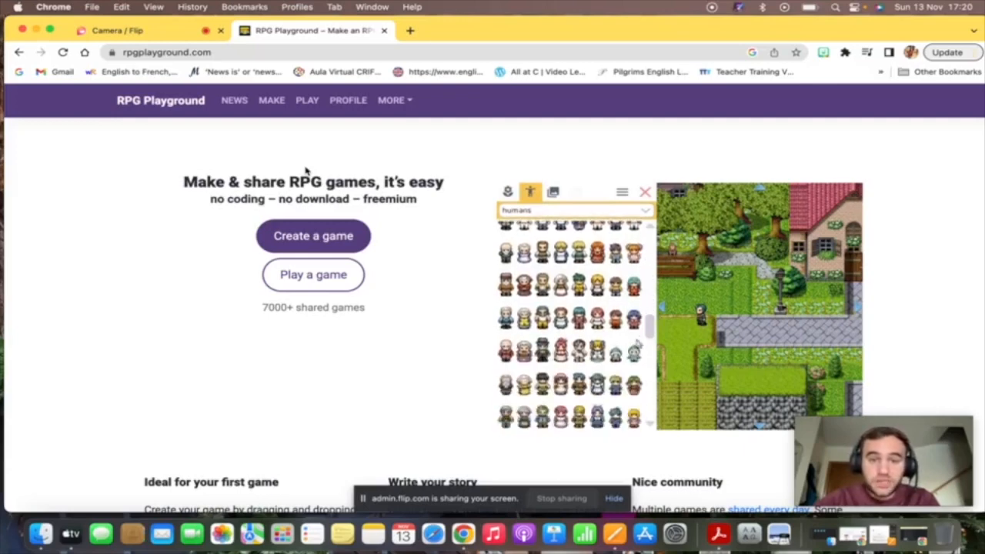
left_click(506, 385)
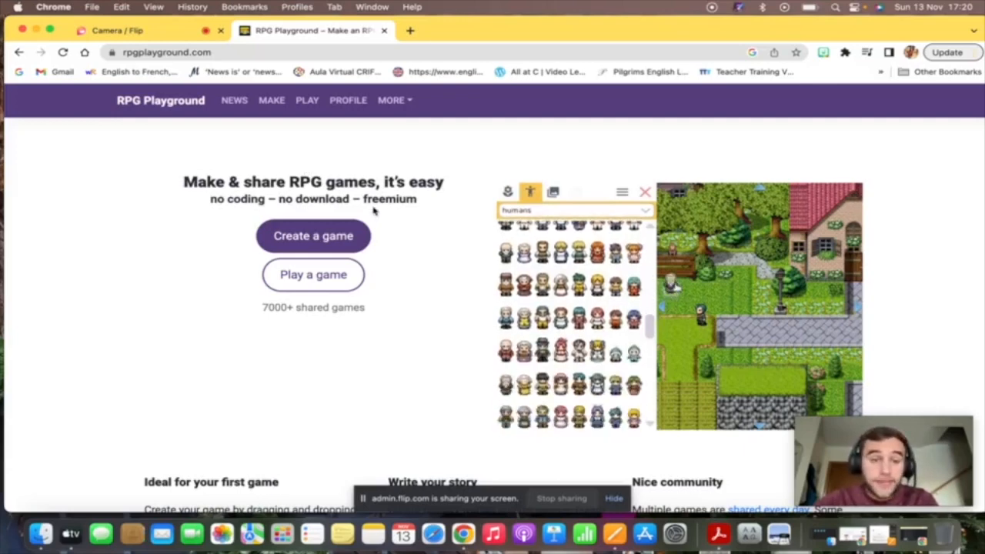
left_click(577, 191)
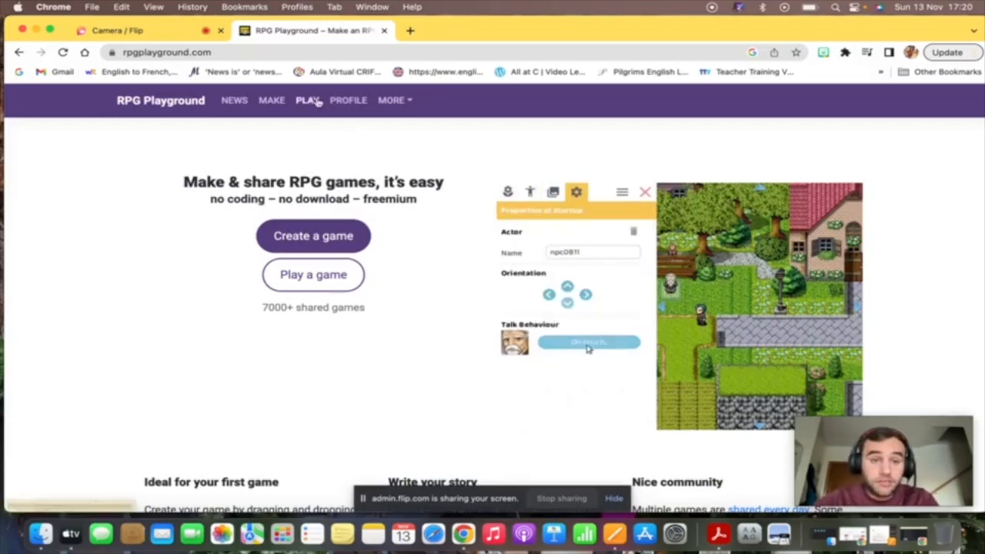
left_click(348, 100)
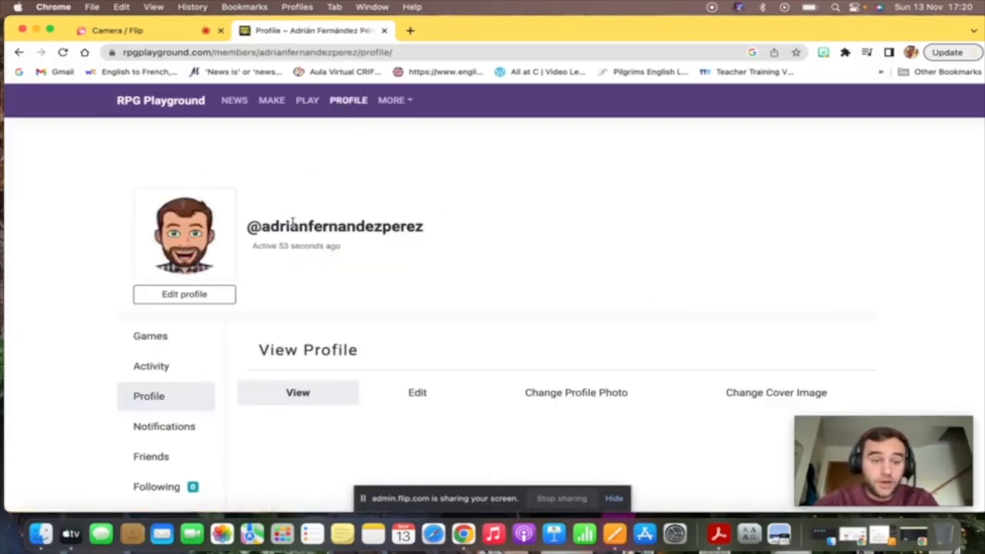
mouse_move(175, 110)
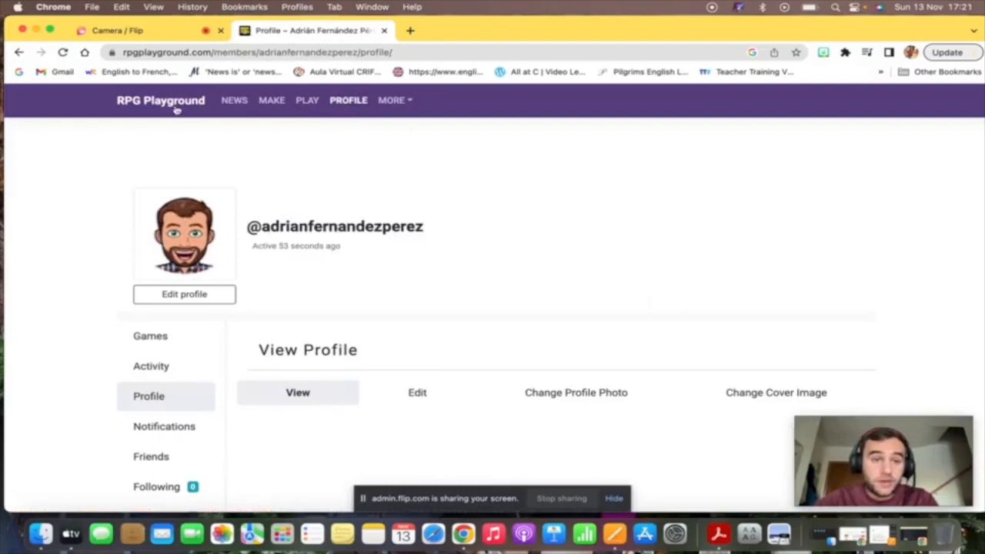
Return to the home page, create a new game and skip the tutorial video
left_click(160, 101)
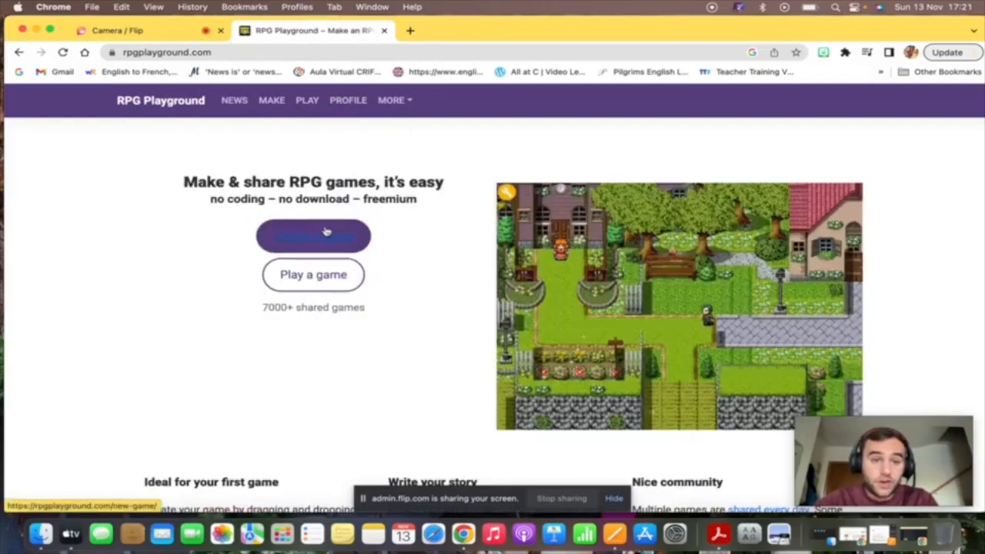
left_click(313, 236)
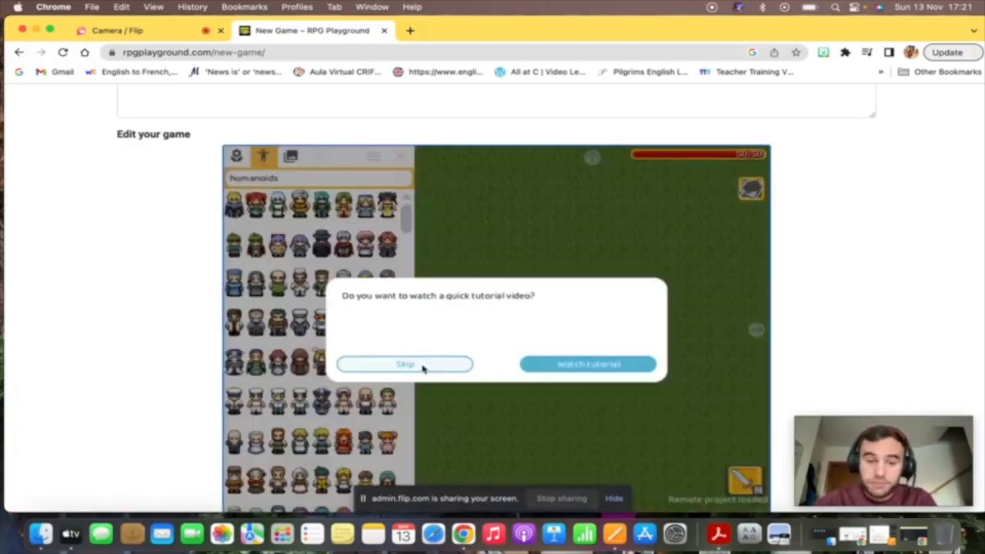
left_click(405, 364)
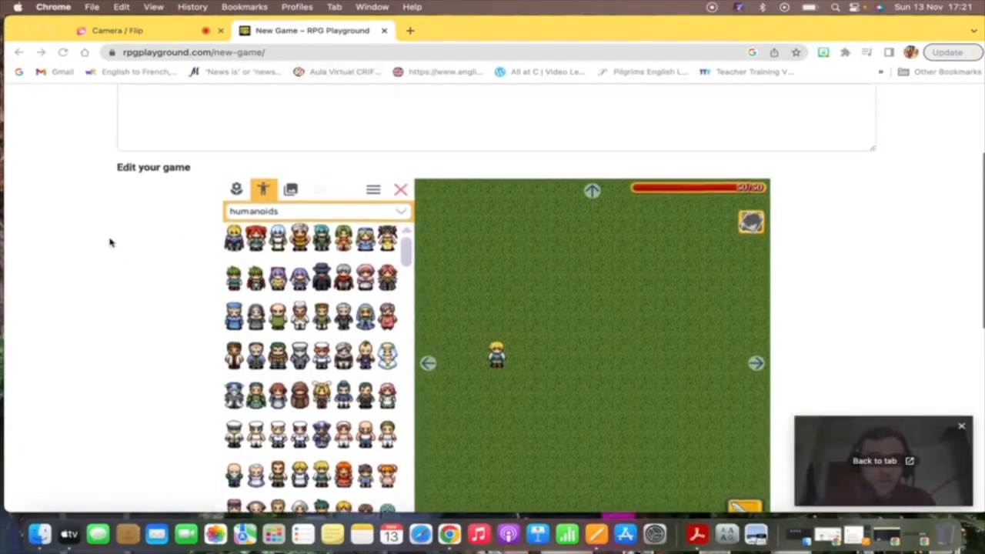
scroll("up", 3)
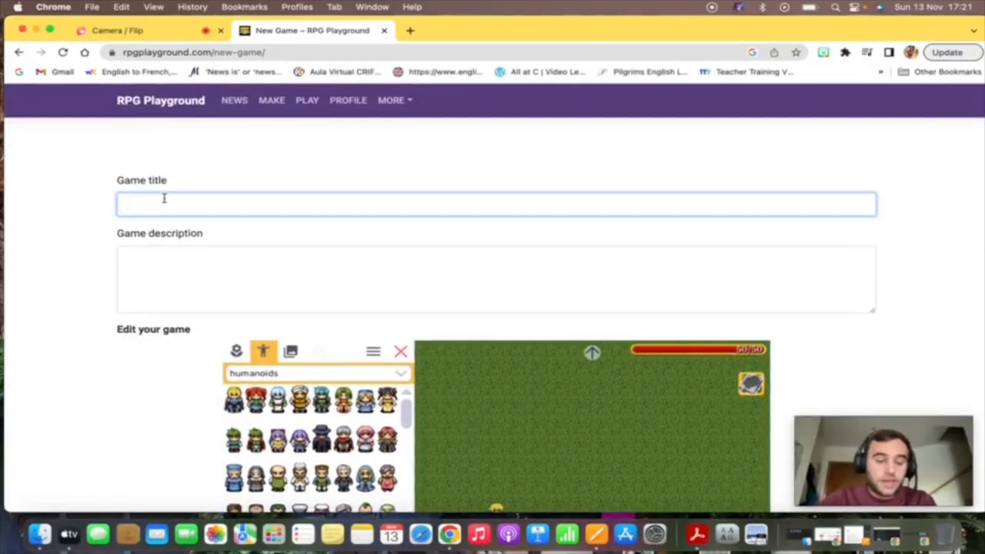
Enter 'TUTORIAL / MAP' as the game title and scroll down to the editor
type("TUTORIAL")
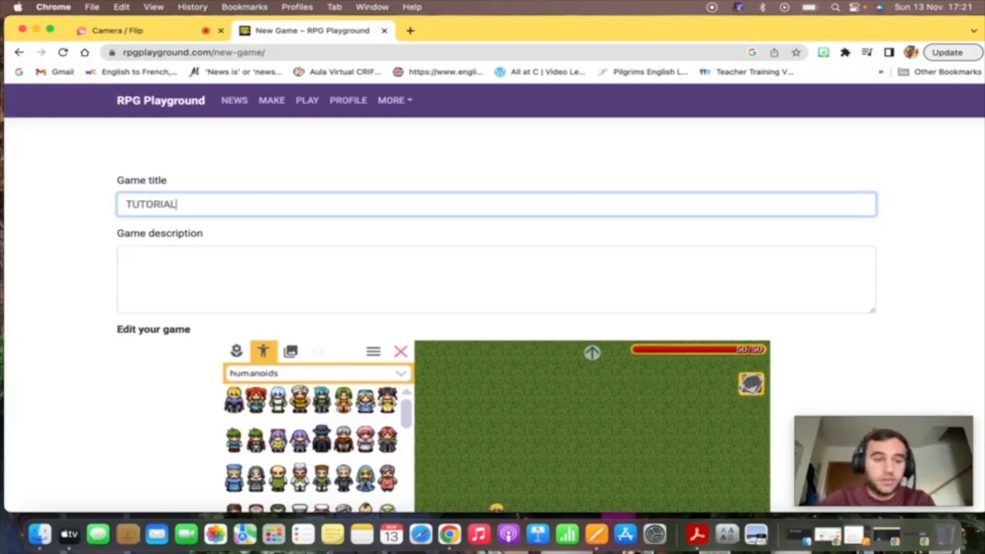
type("\" \"")
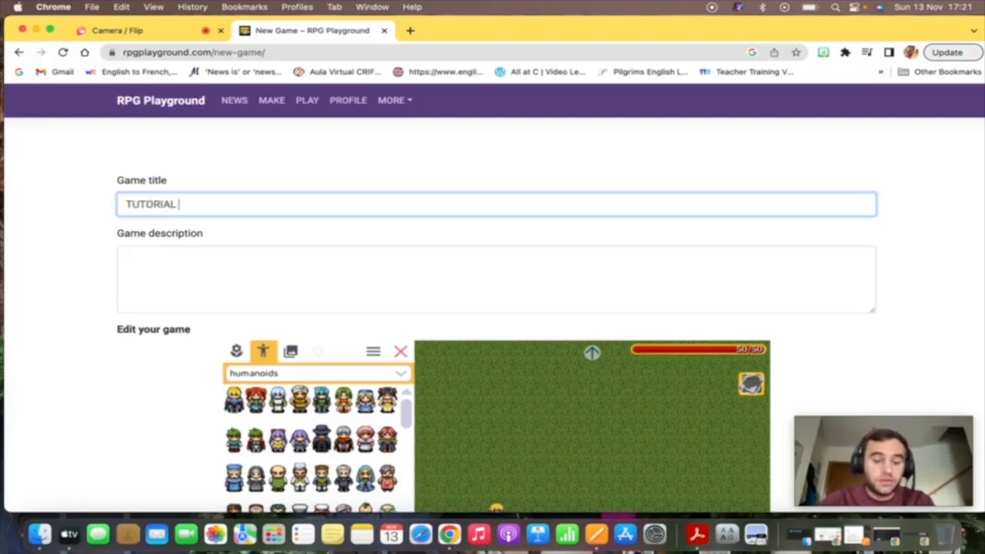
type("/")
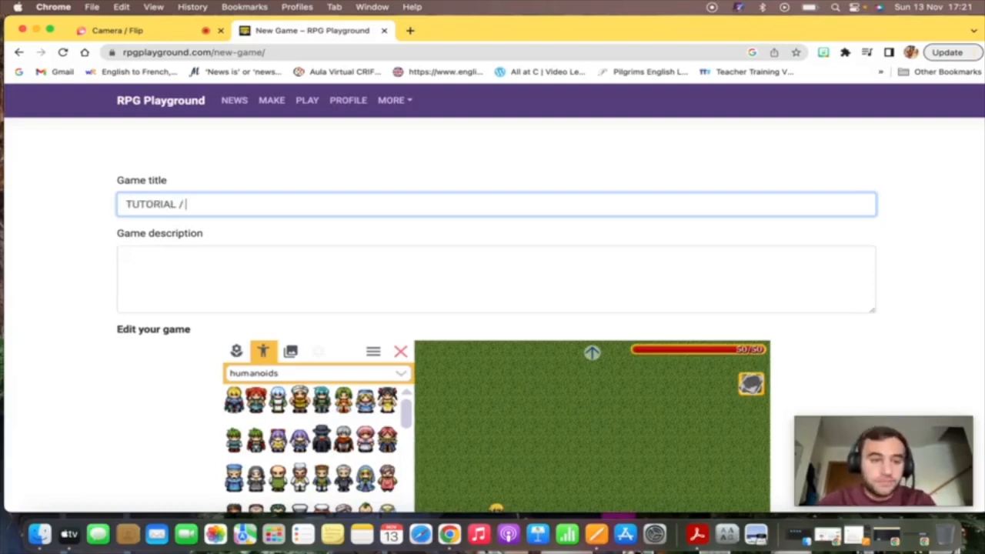
type("MAP")
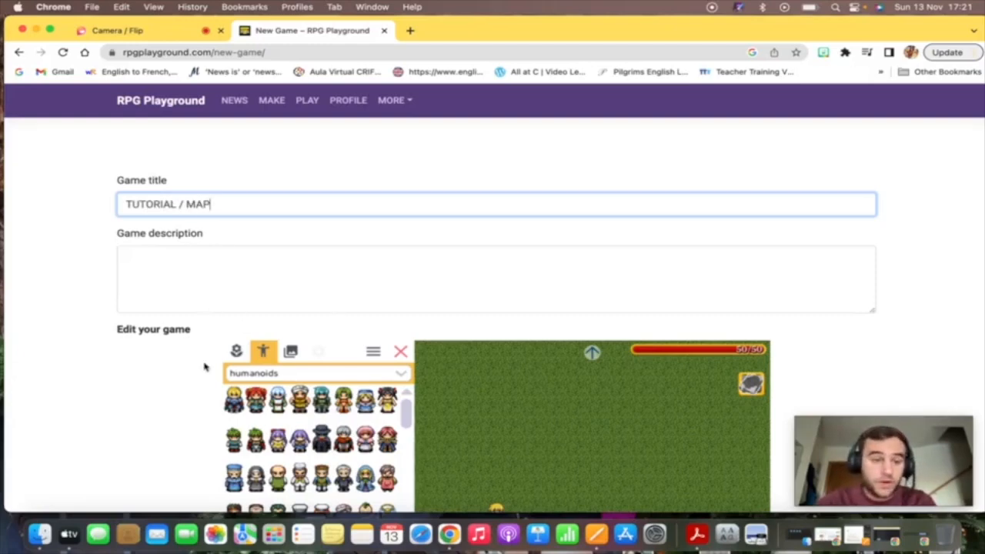
scroll("down", 3)
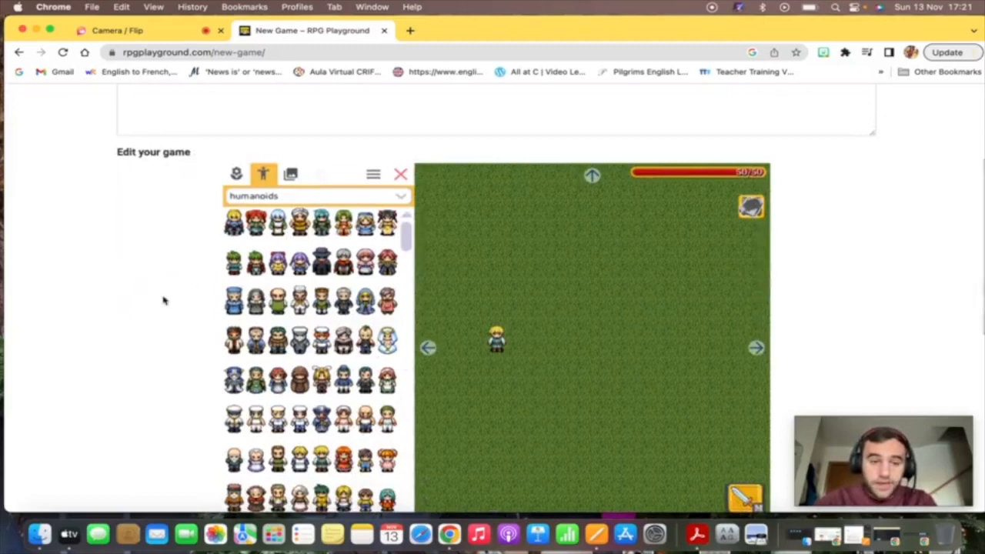
scroll("down", 3)
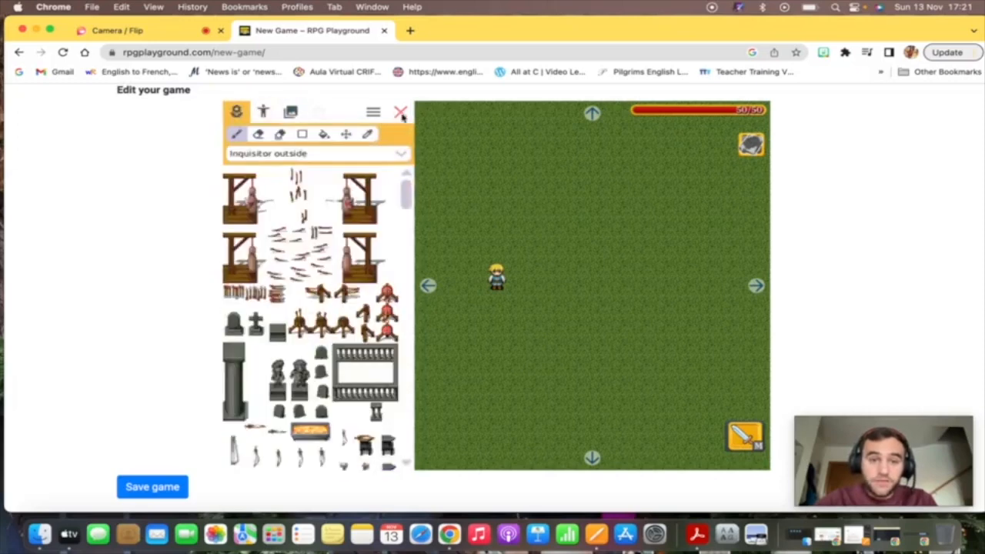
Hide and restore the editor palette, then show the Inquisitor and REFMAP tileset list
left_click(401, 112)
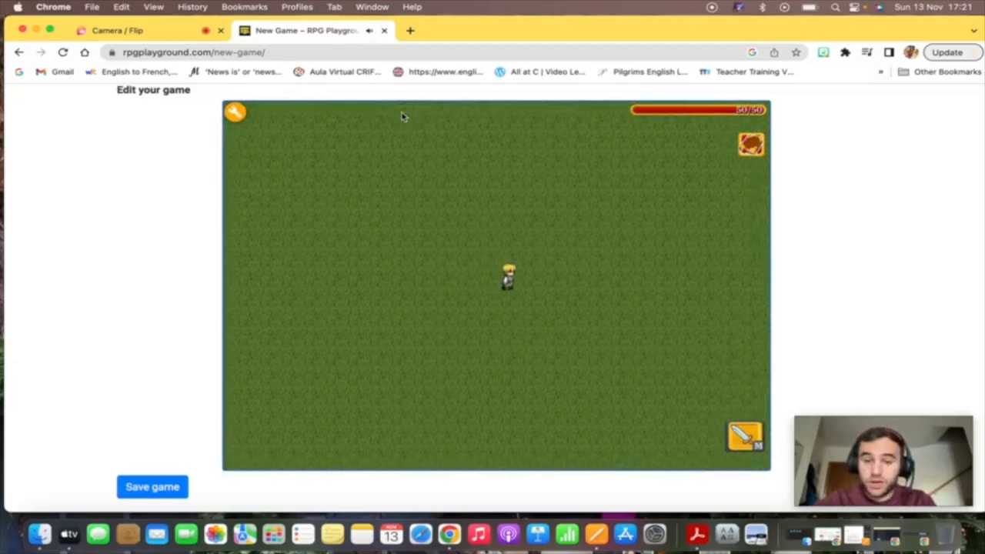
left_click(234, 112)
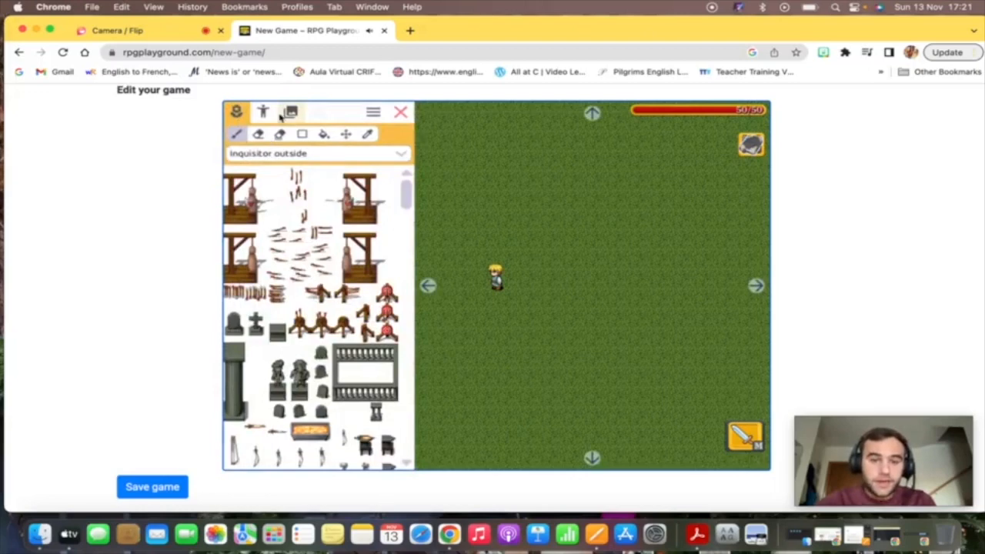
left_click(262, 111)
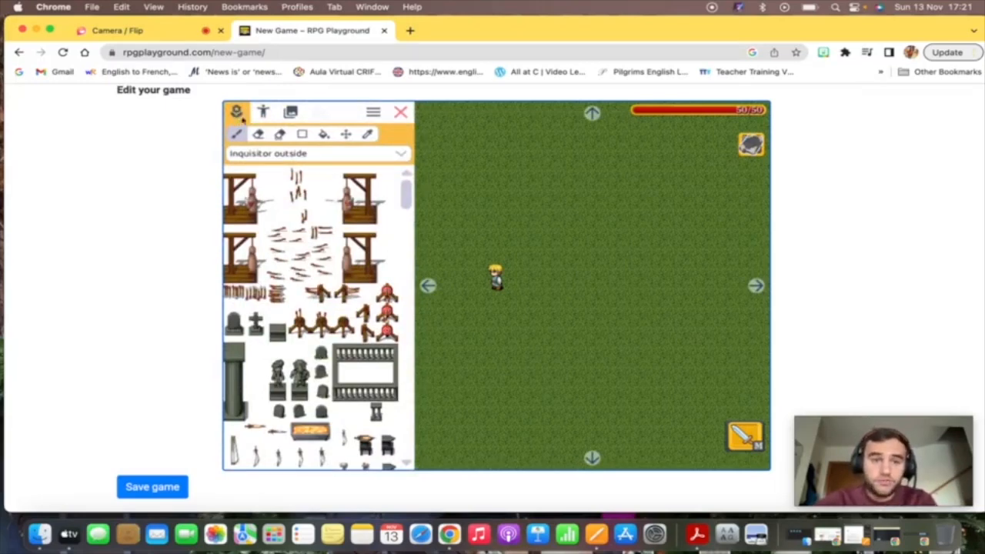
mouse_move(479, 245)
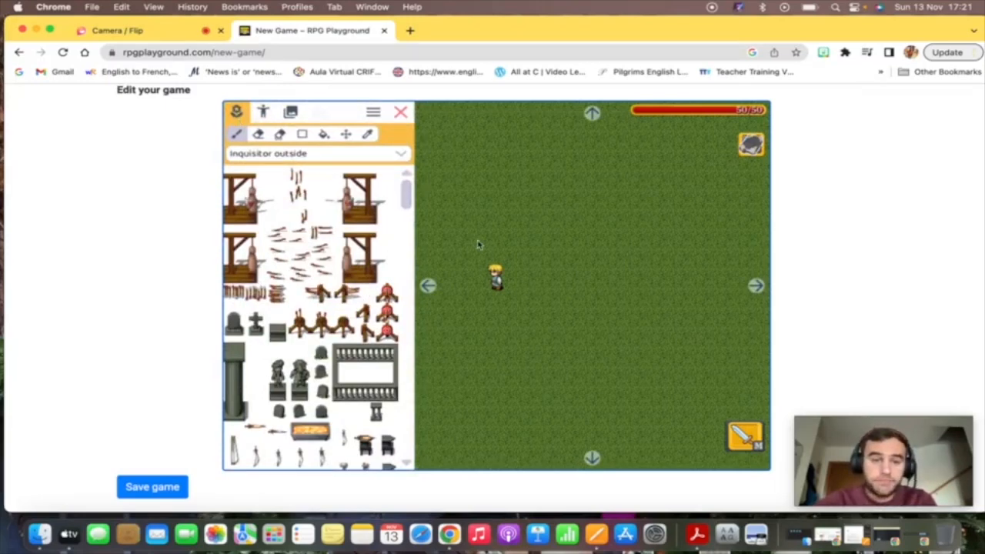
left_click(316, 153)
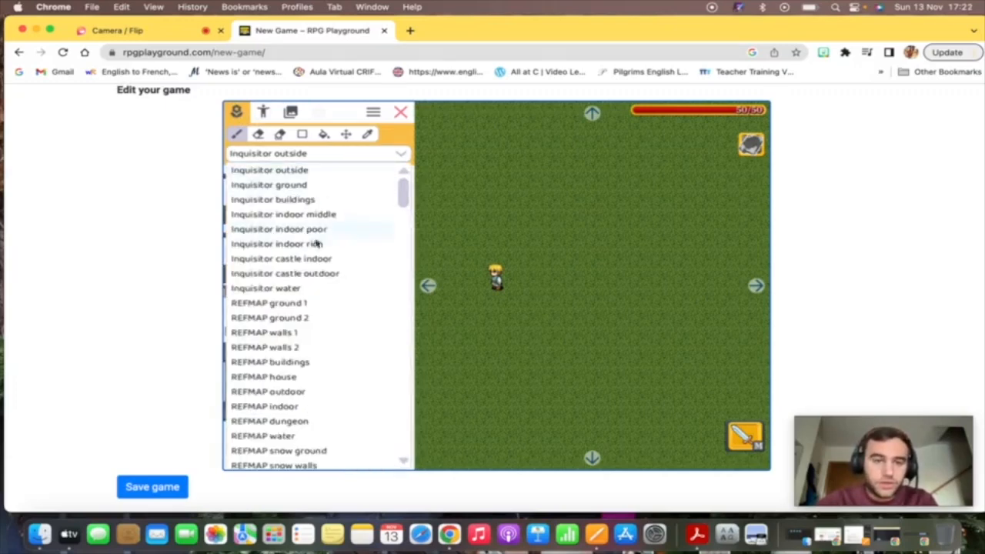
Paint grass and an L-shaped stone path using the REFMAP ground 1 tileset
left_click(269, 302)
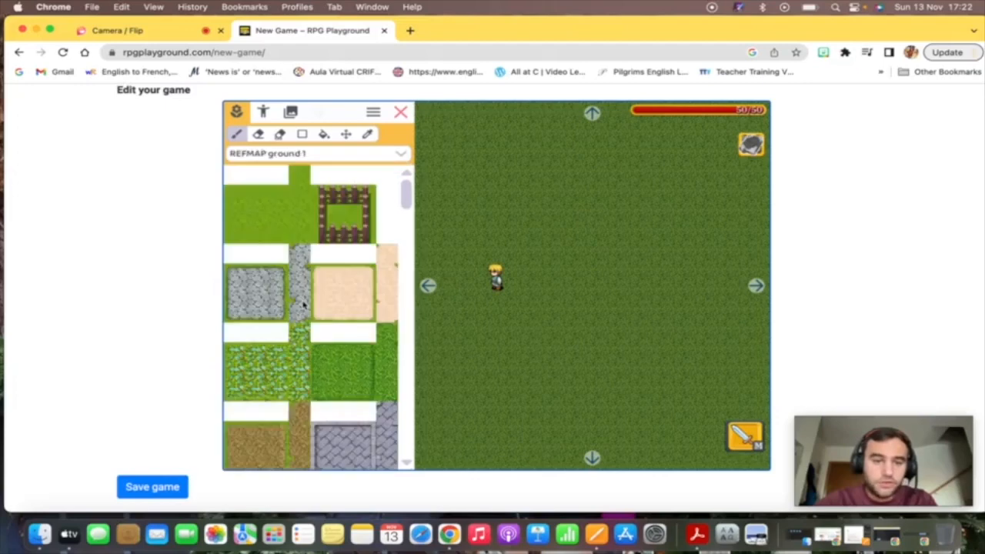
mouse_move(250, 218)
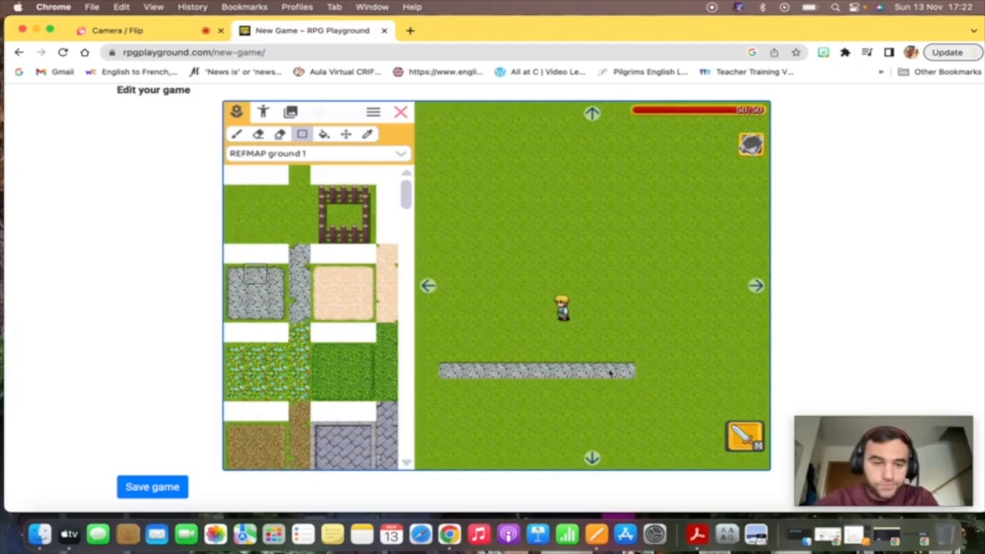
left_click(471, 407)
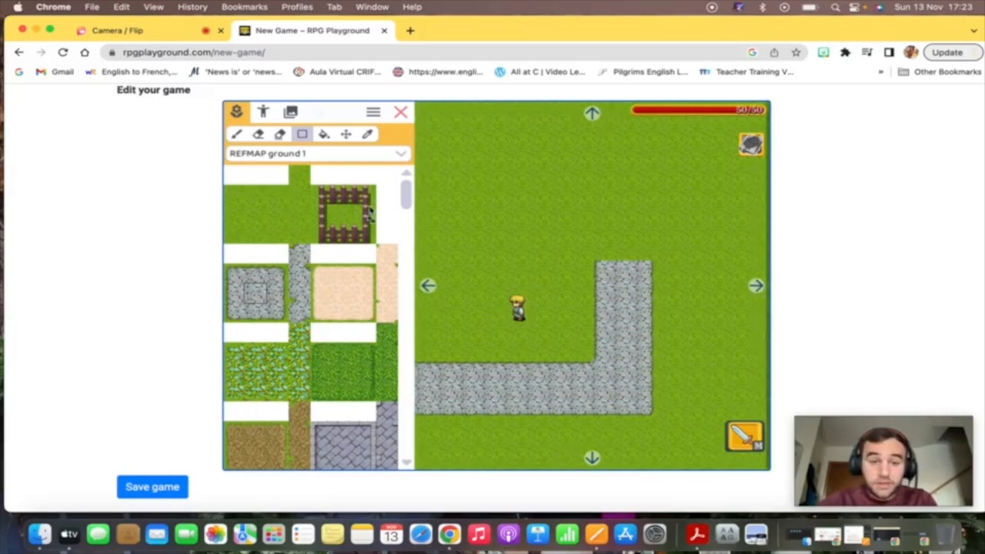
Draw REFMAP ground 1 wooden fences along both edges of the stone path
left_click(439, 348)
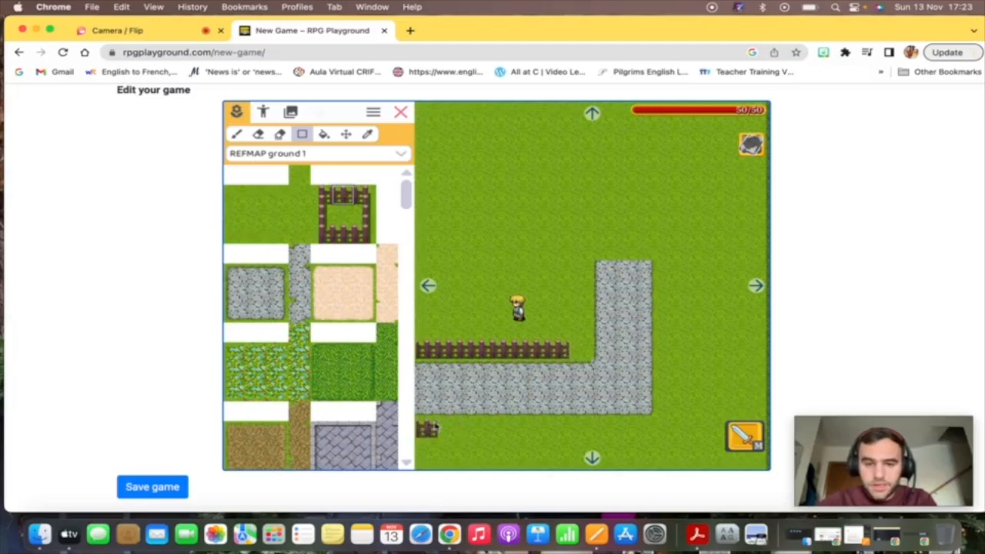
left_click(627, 429)
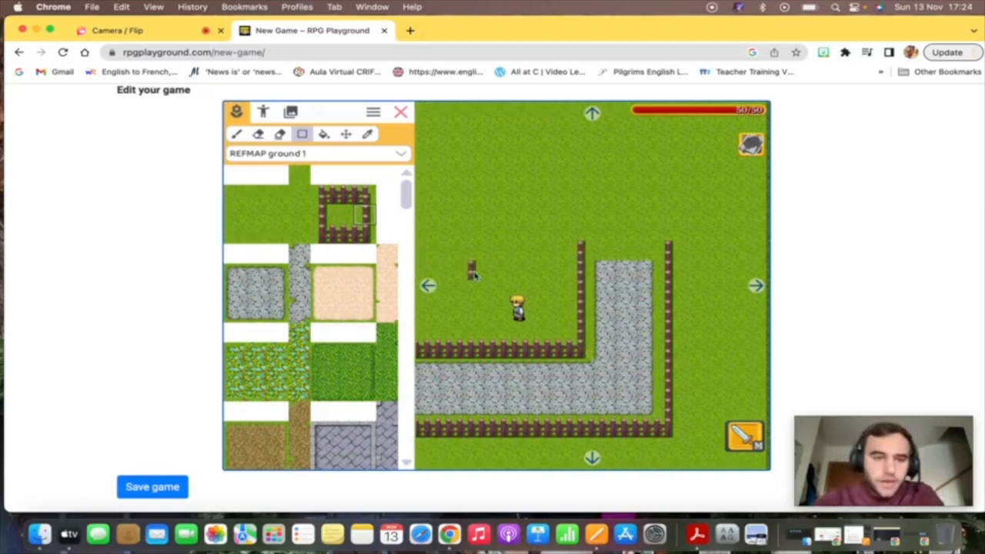
left_click(315, 153)
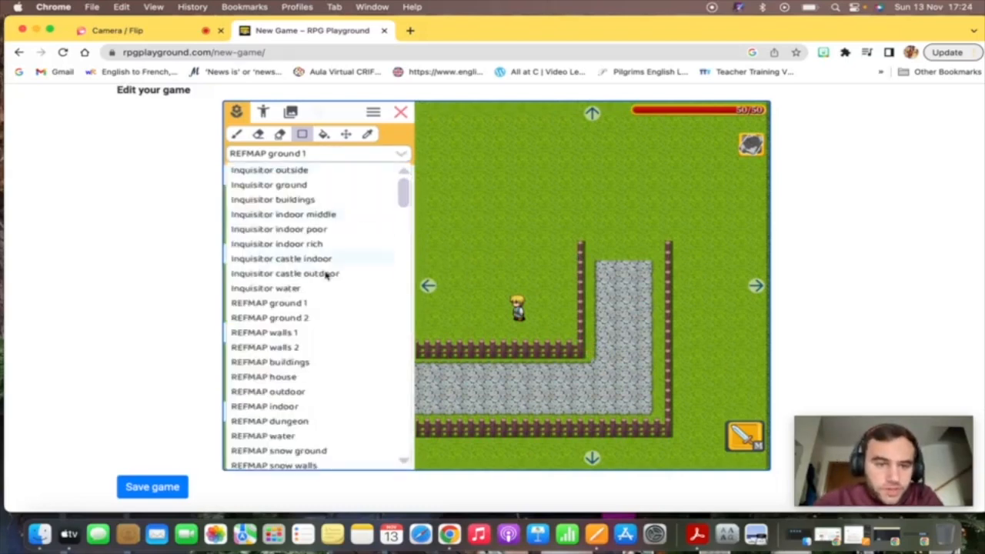
mouse_move(307, 392)
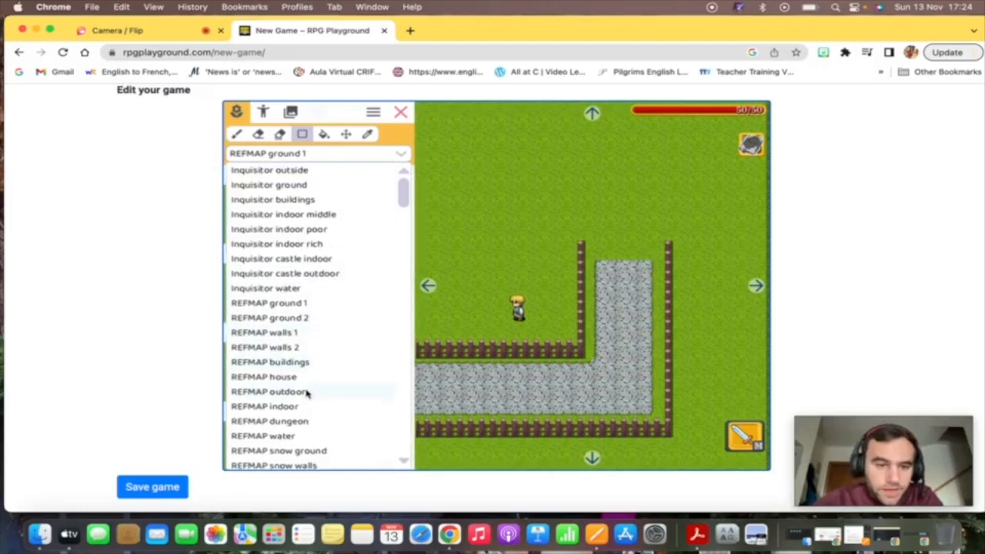
From REFMAP outdoor, place palm trees, a stone well and a sign on the map
left_click(269, 391)
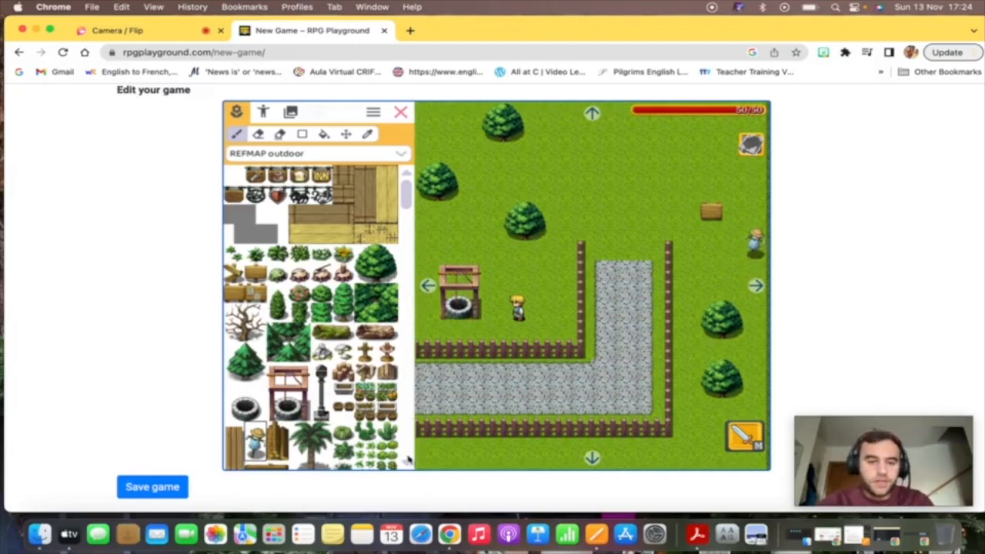
scroll("down", 3)
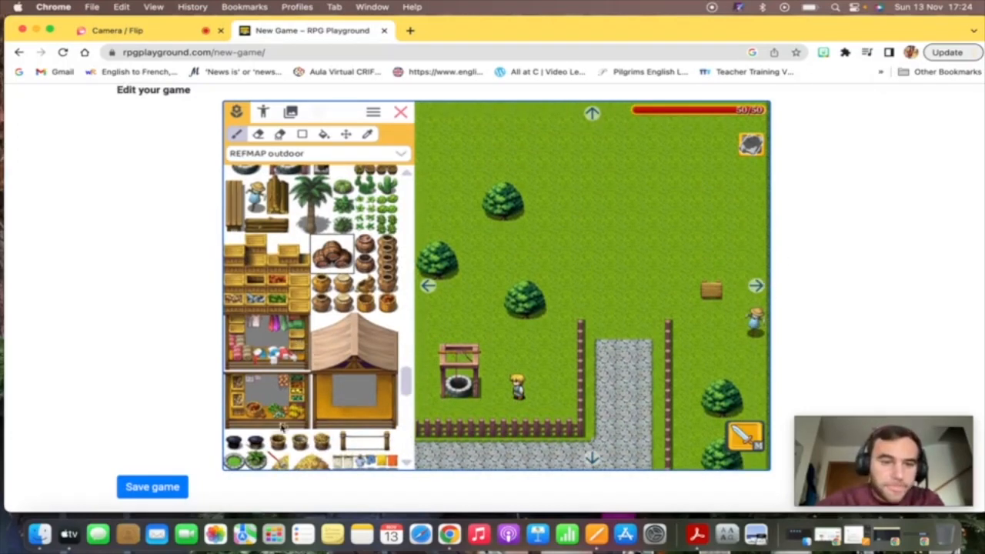
left_click(310, 201)
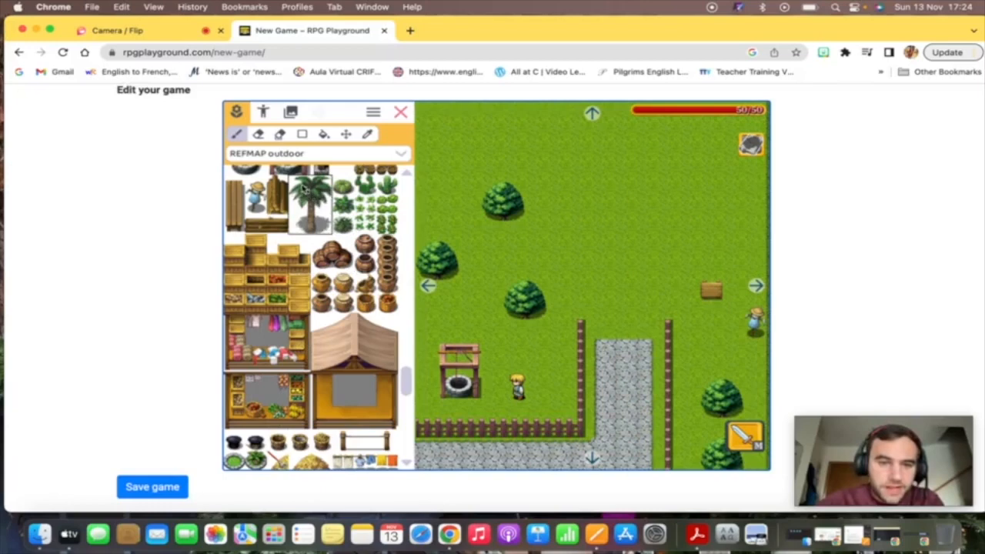
left_click(719, 216)
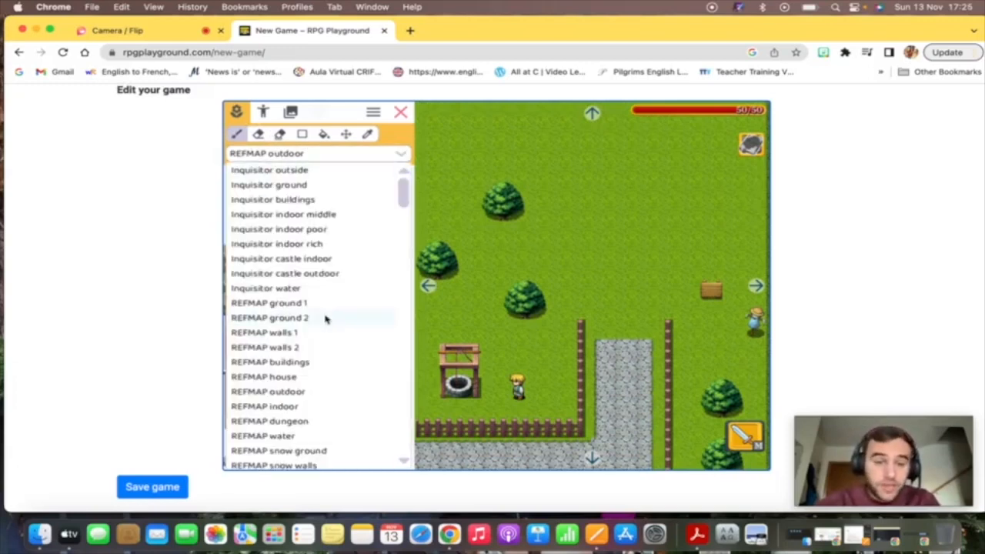
mouse_move(254, 362)
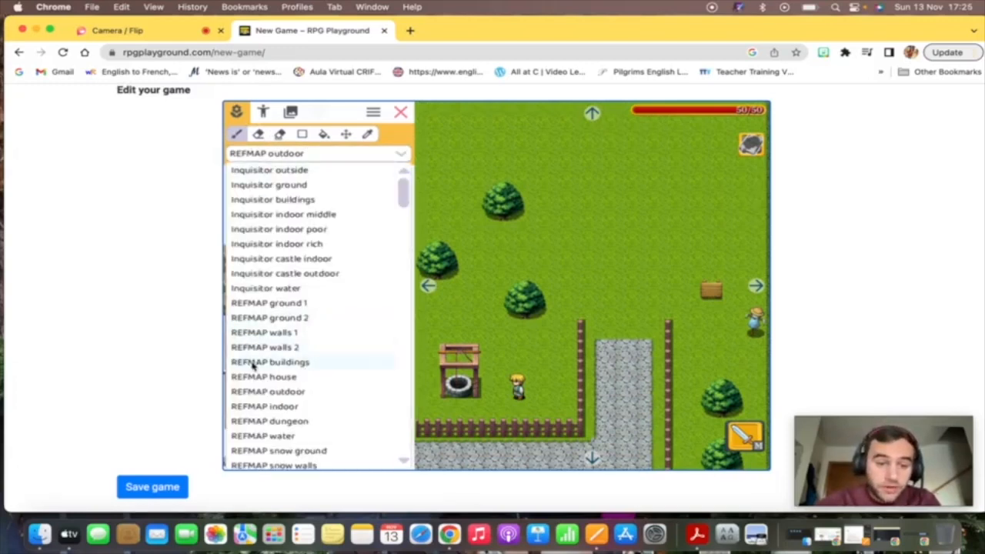
Paint a red-roofed, white-walled house at the map's top from REFMAP buildings
left_click(270, 362)
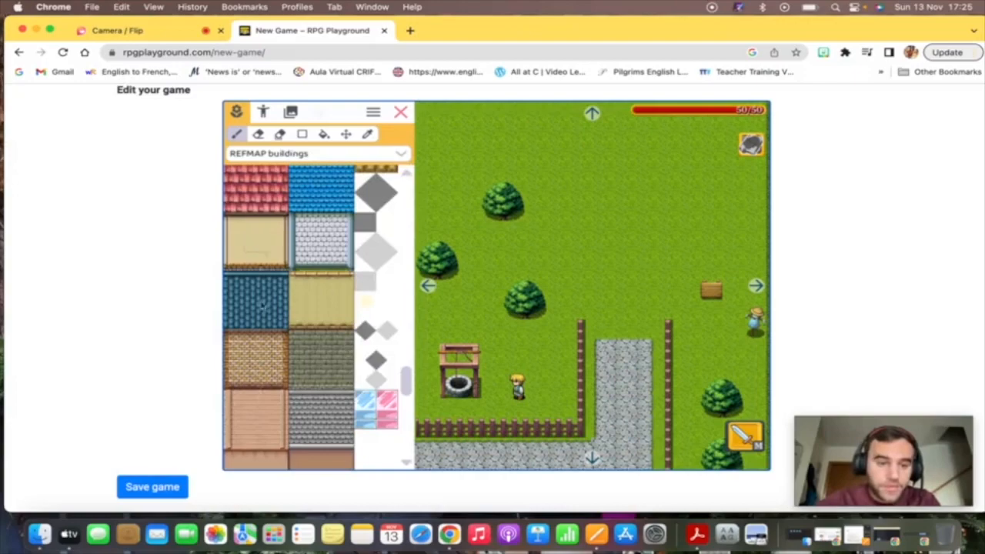
scroll("down", 3)
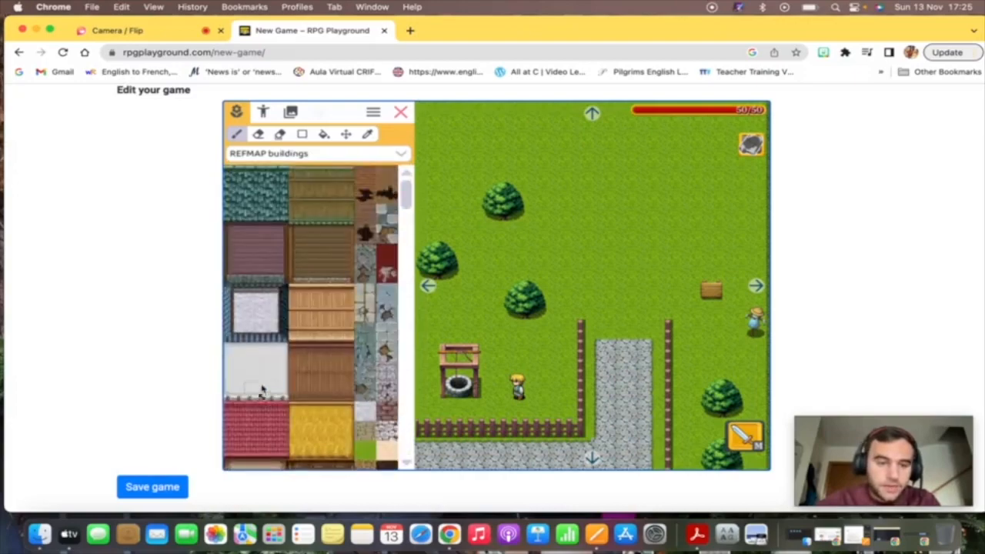
scroll("down", 3)
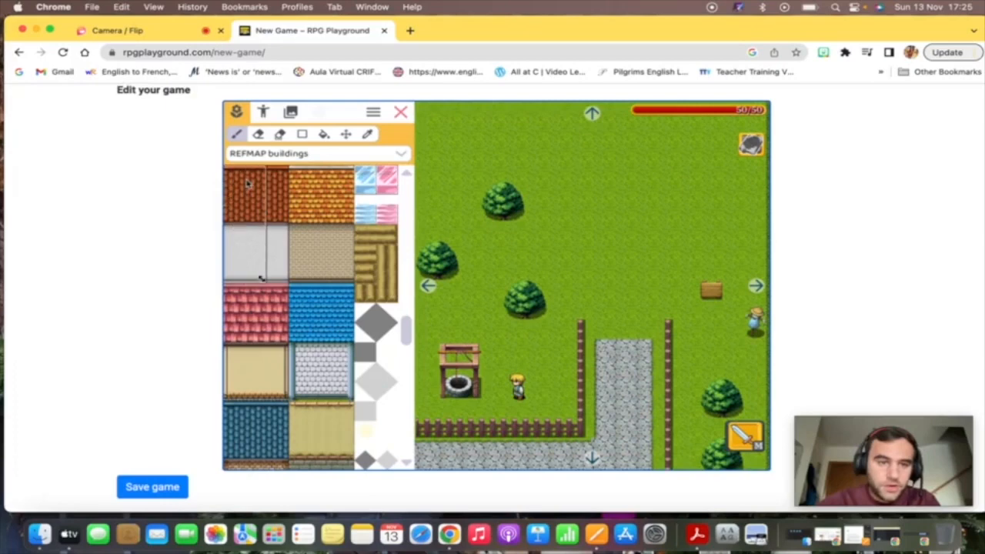
left_click(568, 185)
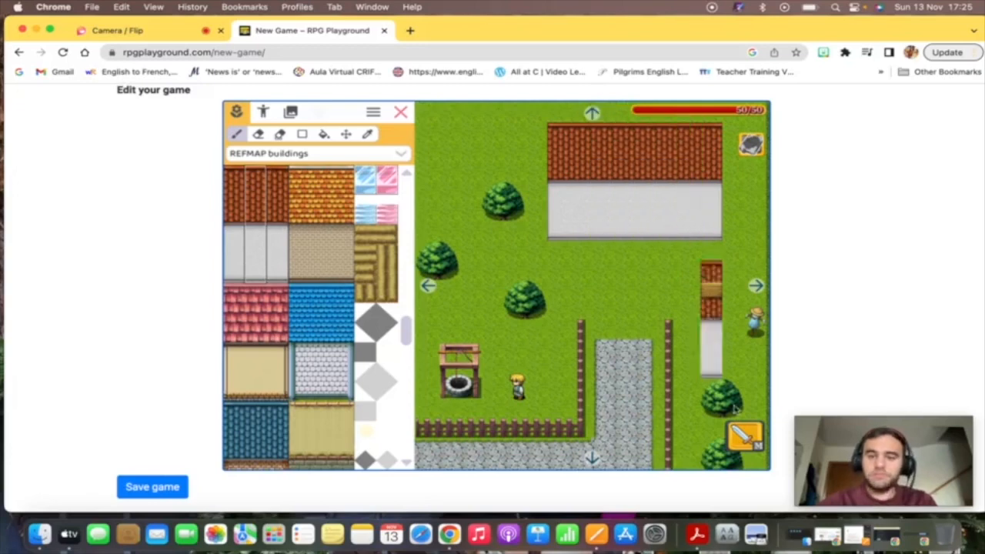
Switch to the Inquisitor outside tileset and scroll through its tiles
left_click(316, 153)
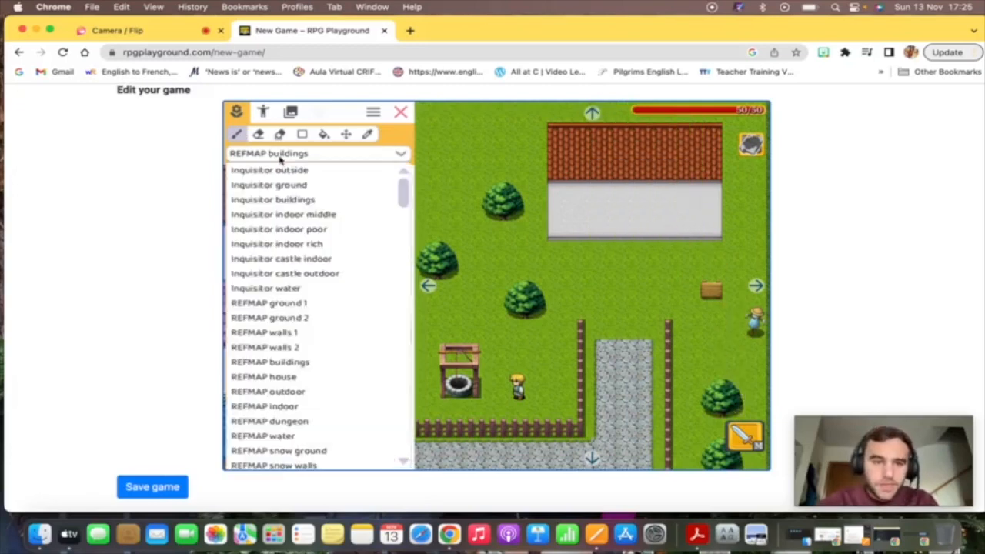
left_click(268, 170)
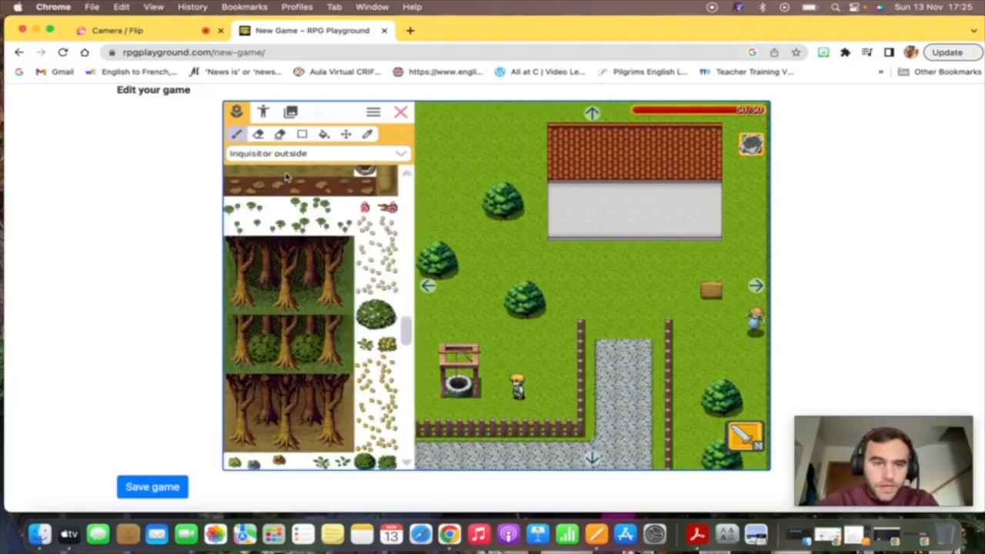
scroll("down", 3)
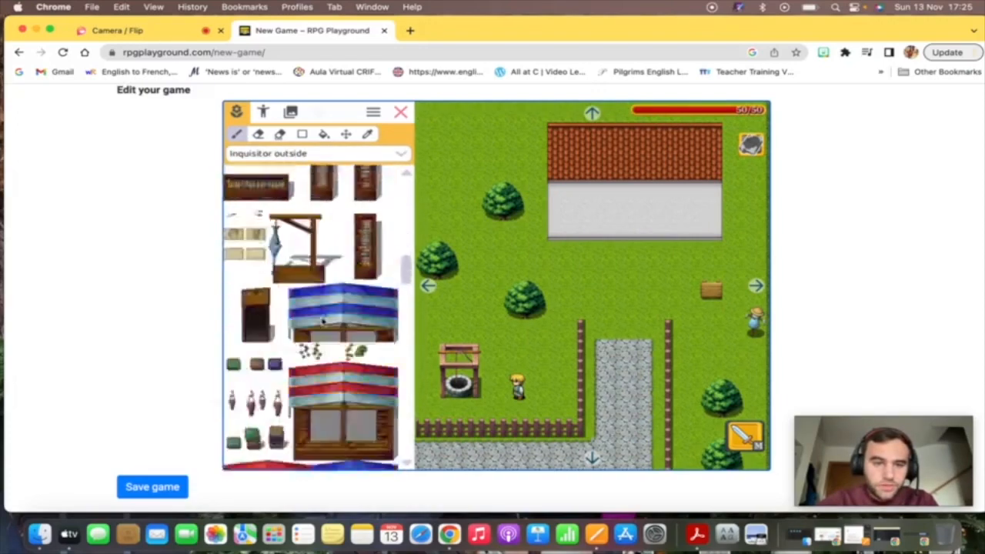
scroll("down", 3)
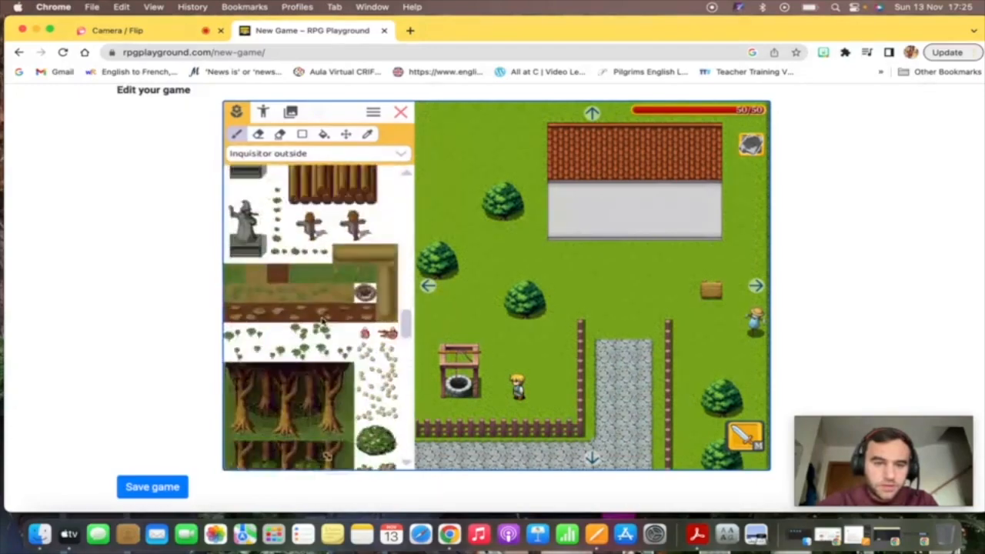
Add a large leafy tree top-left and two REFMAP house flower-box windows on the wall
scroll("down", 3)
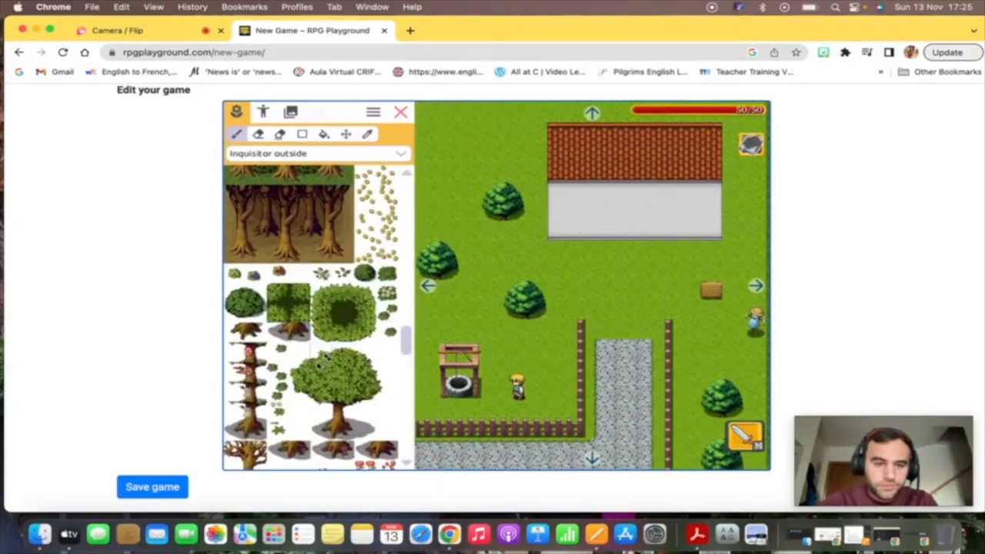
left_click(343, 385)
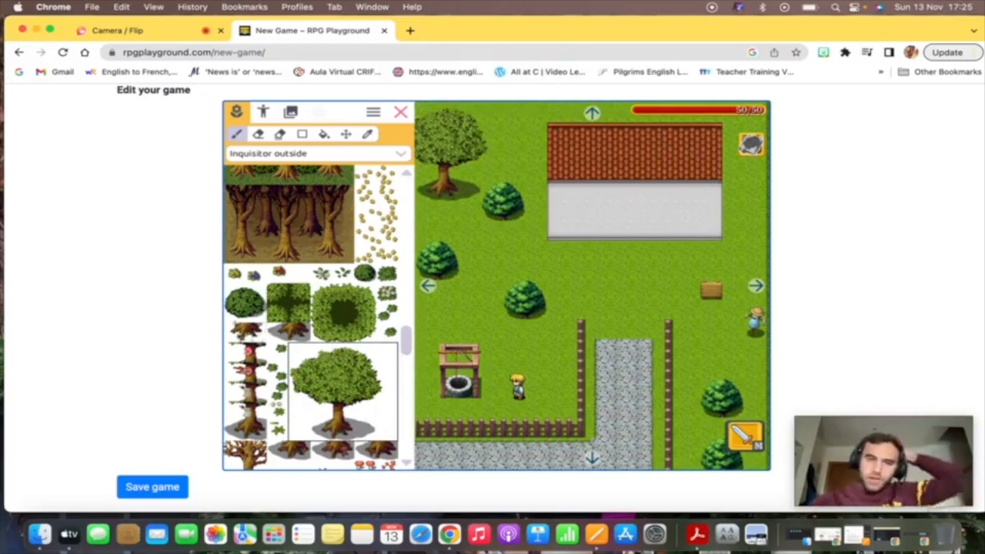
left_click(318, 153)
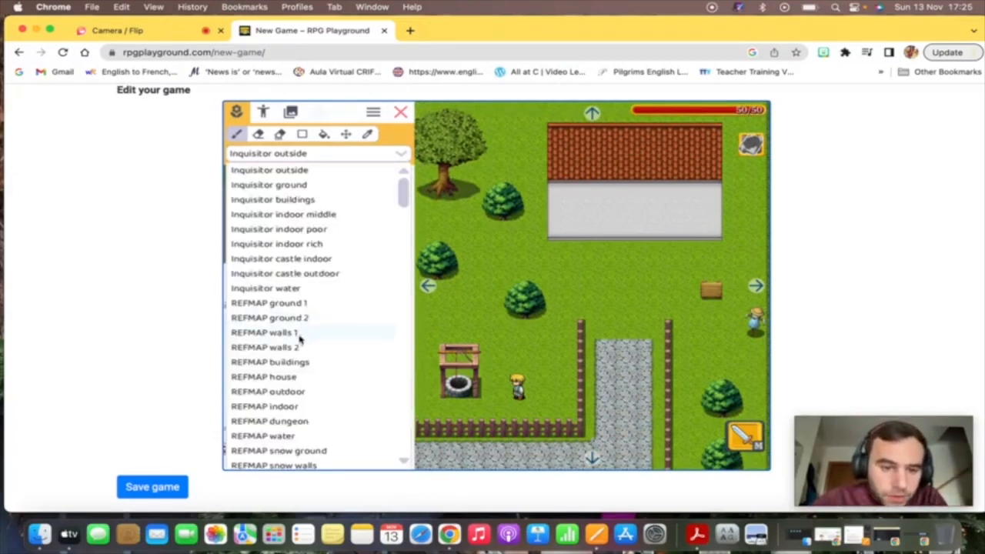
left_click(263, 376)
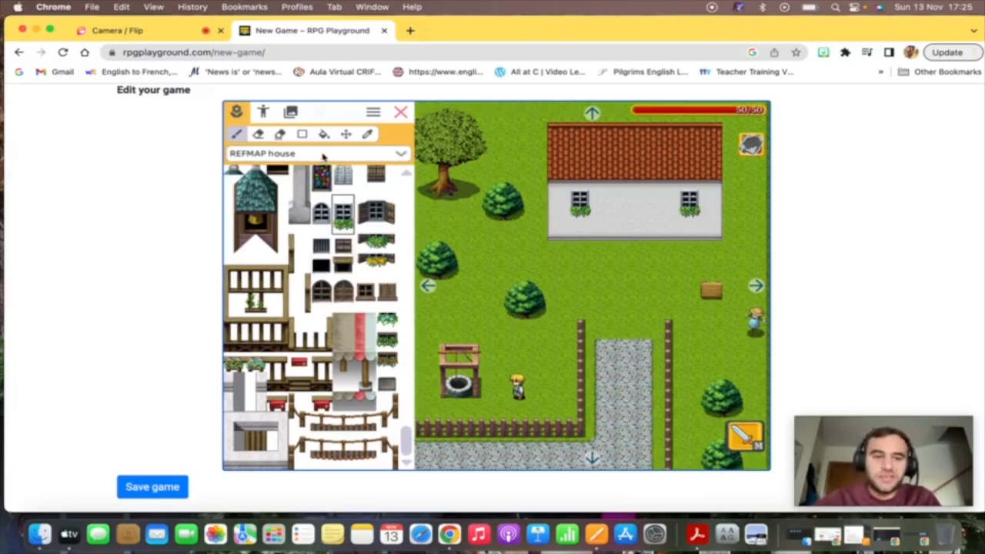
left_click(318, 153)
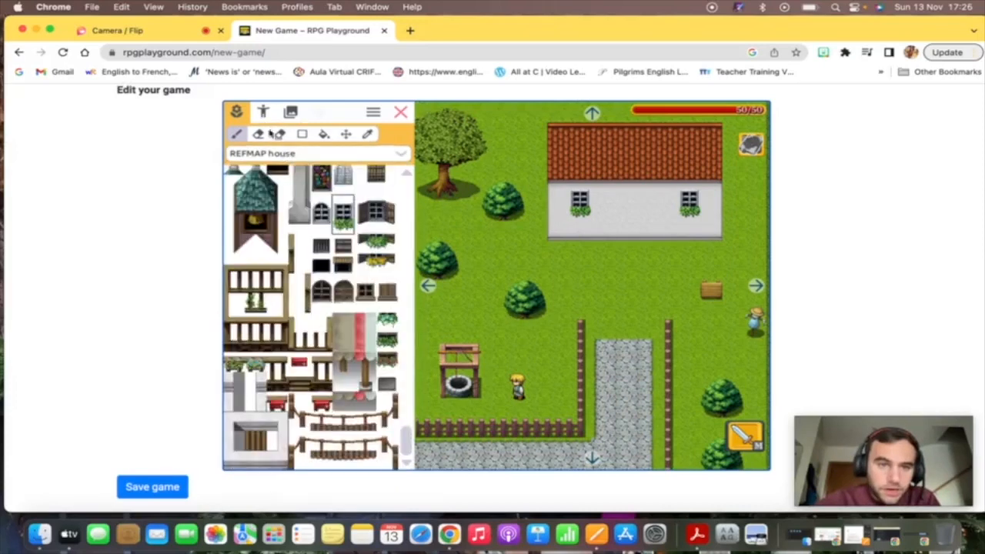
left_click(262, 112)
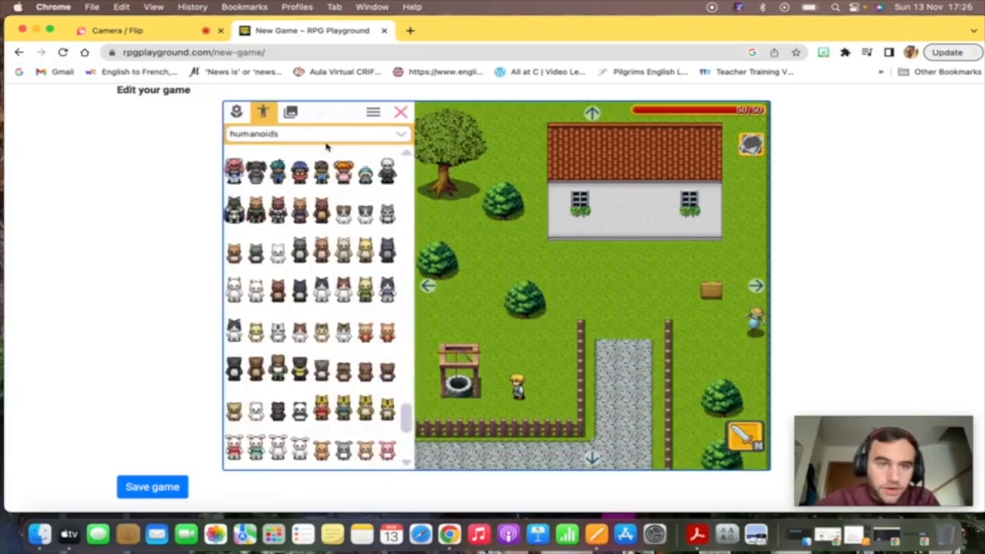
Place a door object, an animal at the right edge and a red animal below the house
left_click(318, 133)
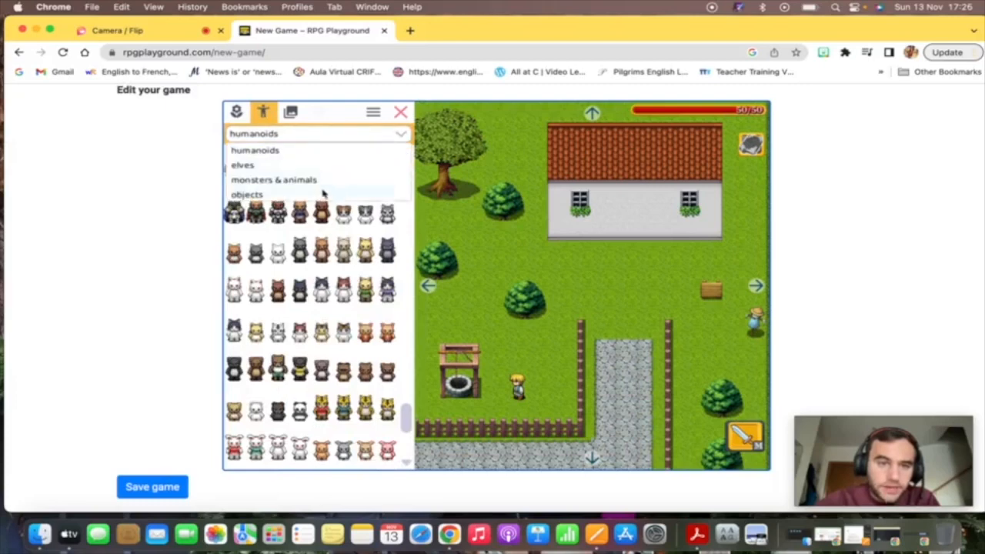
left_click(247, 194)
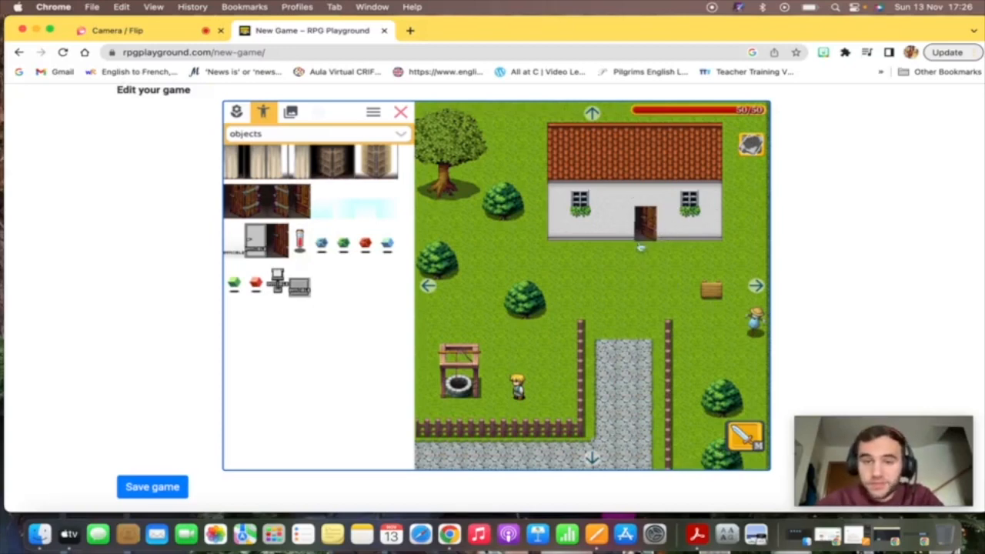
left_click(317, 133)
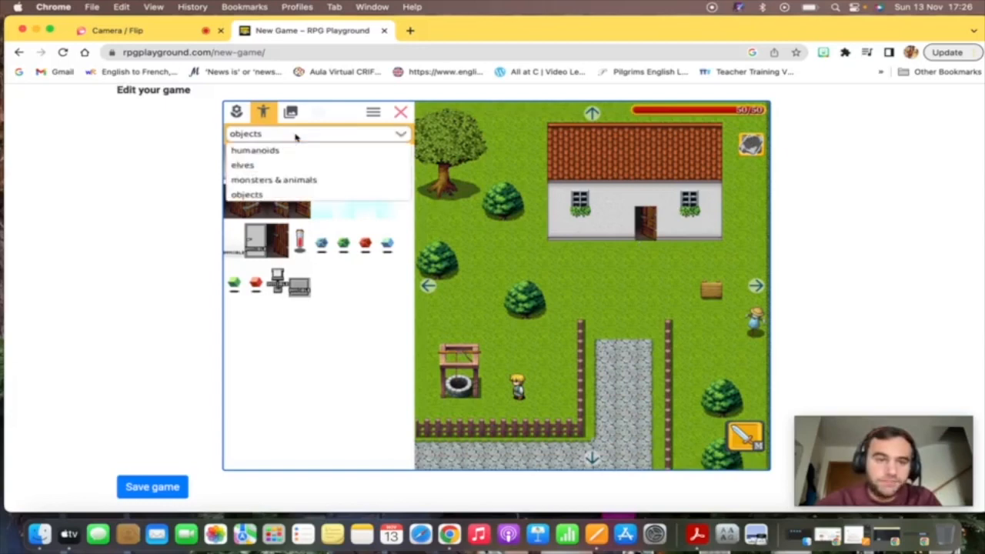
mouse_move(243, 165)
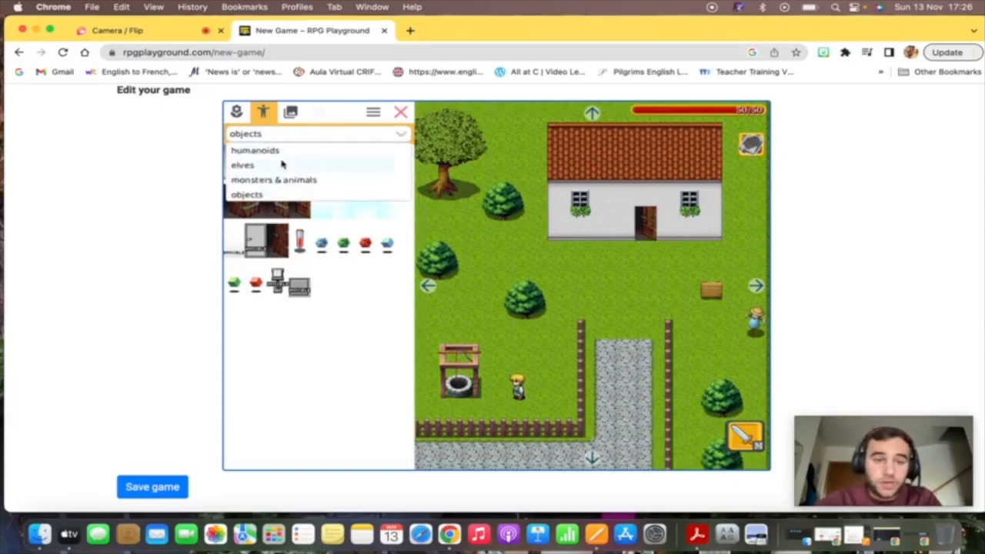
left_click(273, 179)
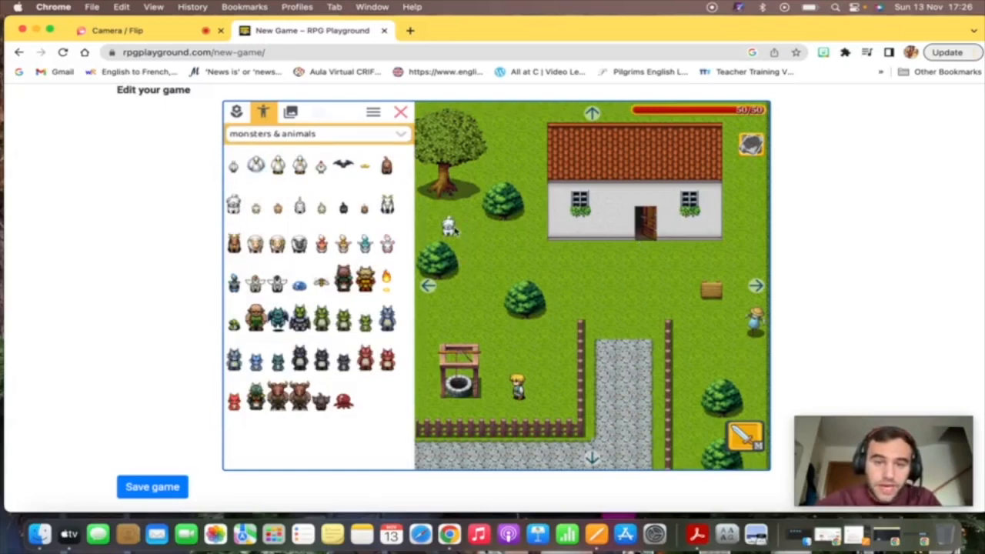
left_click(277, 243)
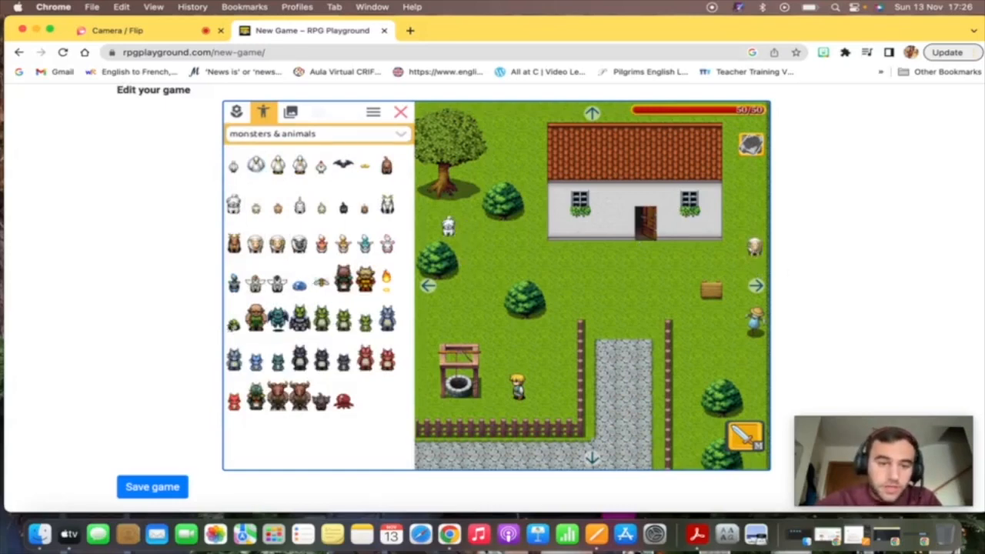
left_click(387, 362)
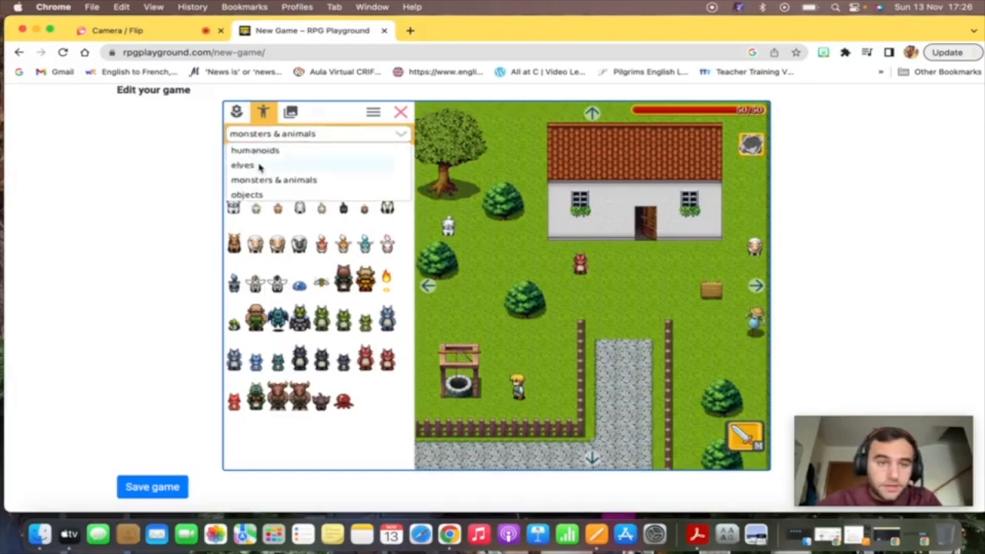
Place a blonde humanoid villager left of the map centre
left_click(254, 150)
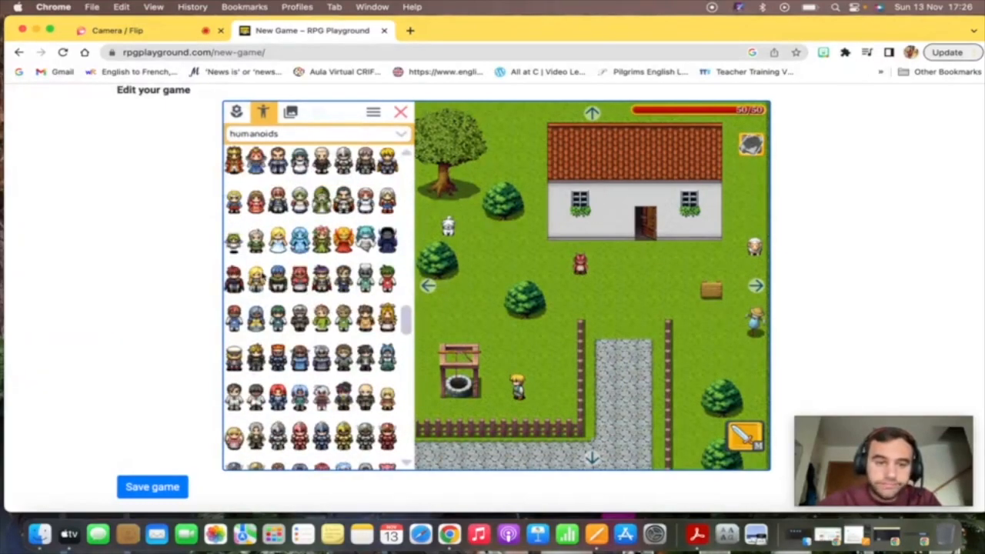
left_click(255, 279)
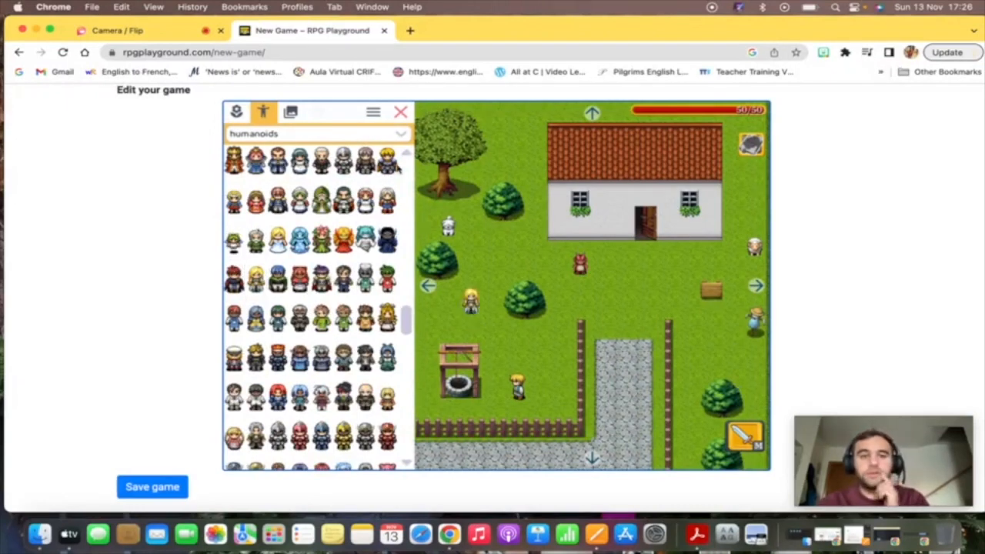
left_click(318, 133)
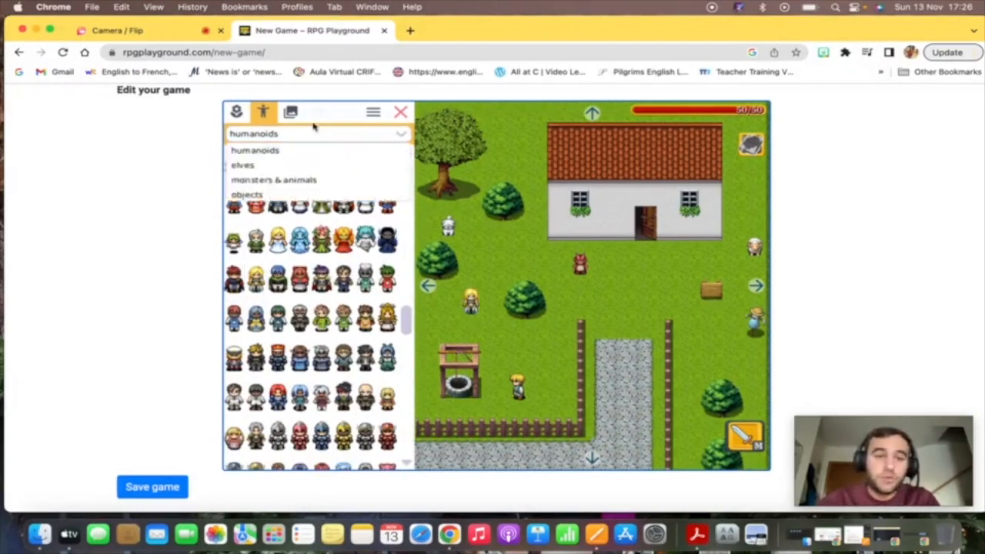
From the levels tree, start a new level and name it HOUSE
left_click(290, 112)
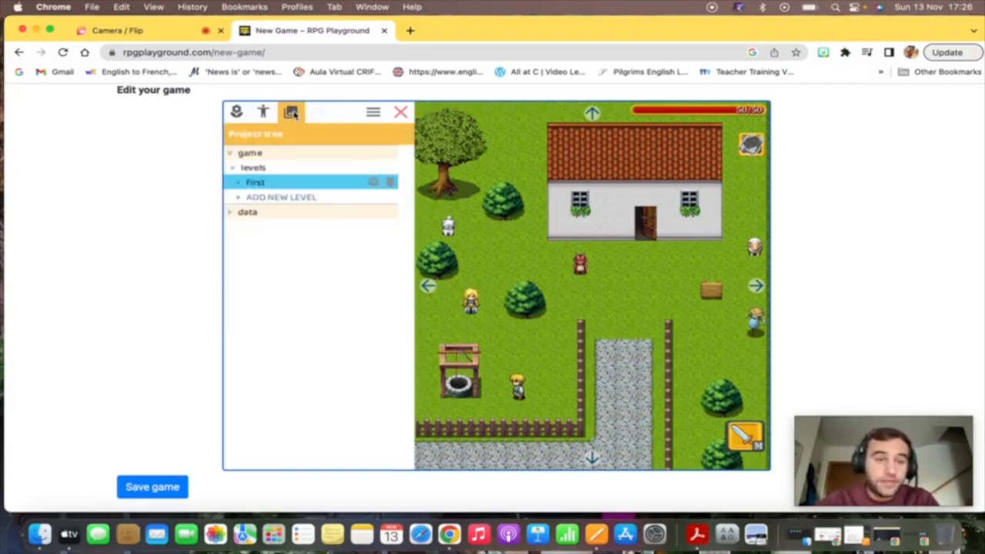
left_click(262, 112)
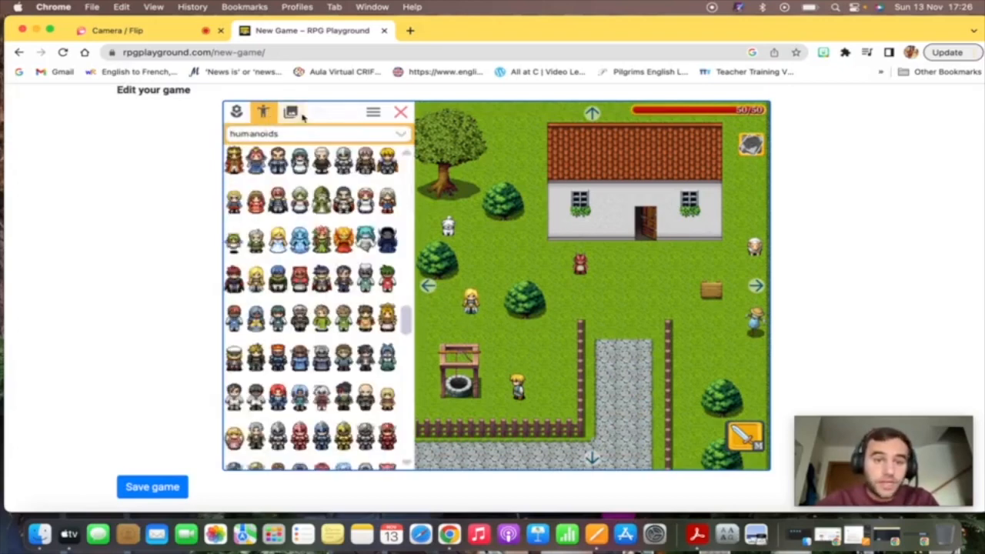
left_click(290, 111)
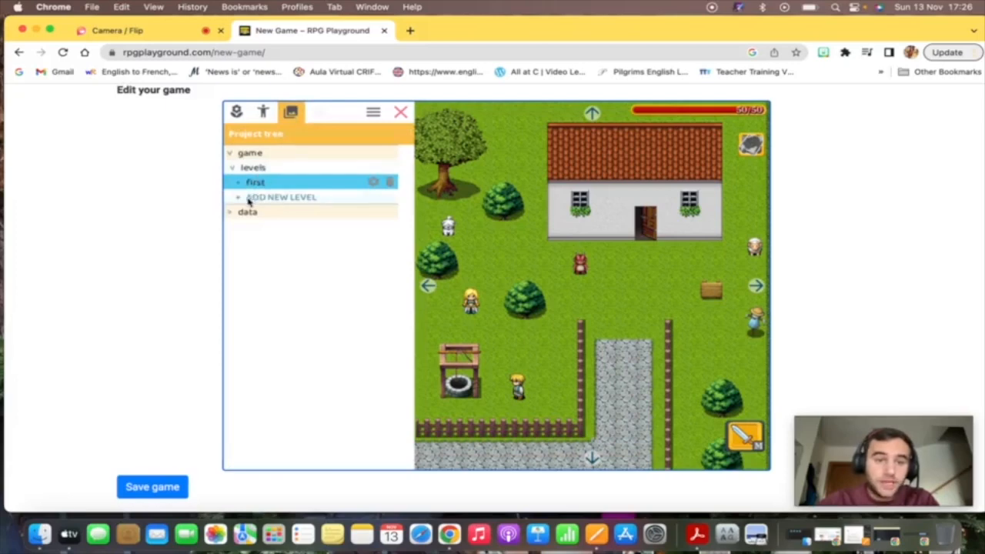
left_click(281, 197)
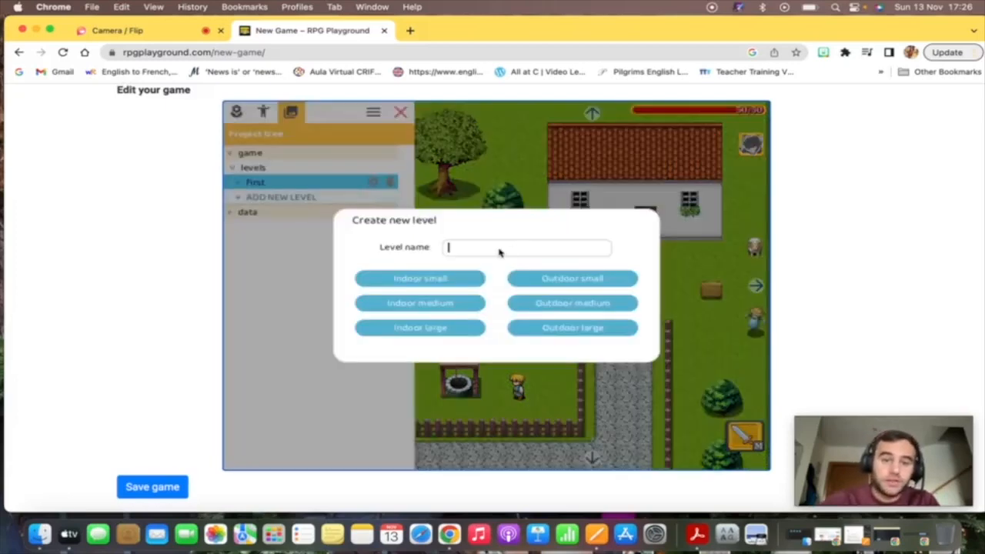
type("HOUSE")
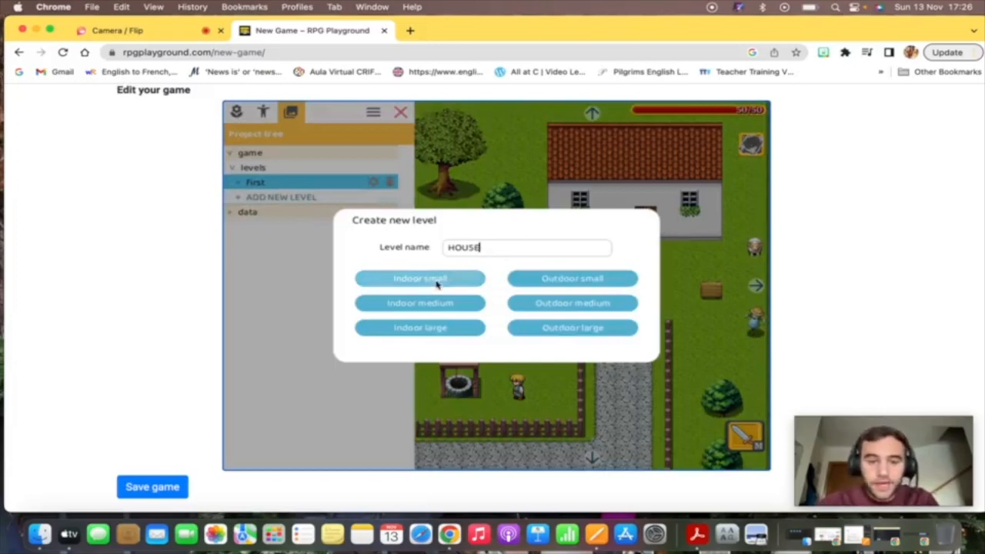
mouse_move(420, 303)
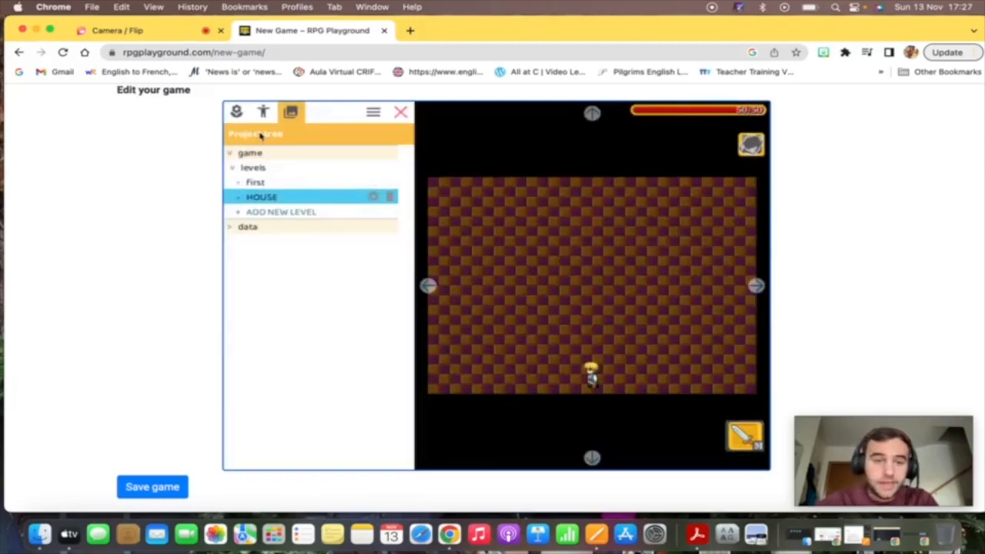
Paint a pale wall from the Inquisitor indoor middle tileset along the room's top
left_click(291, 112)
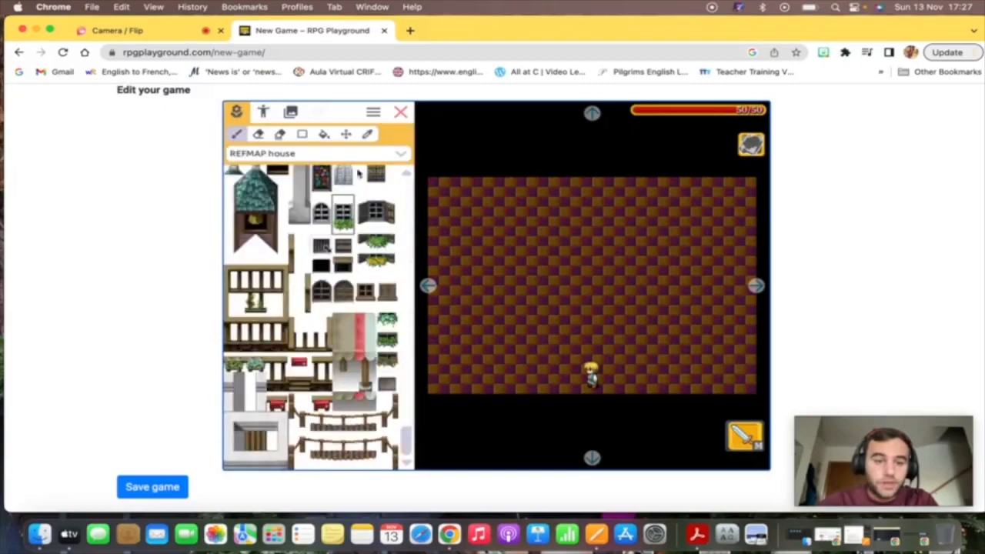
left_click(399, 152)
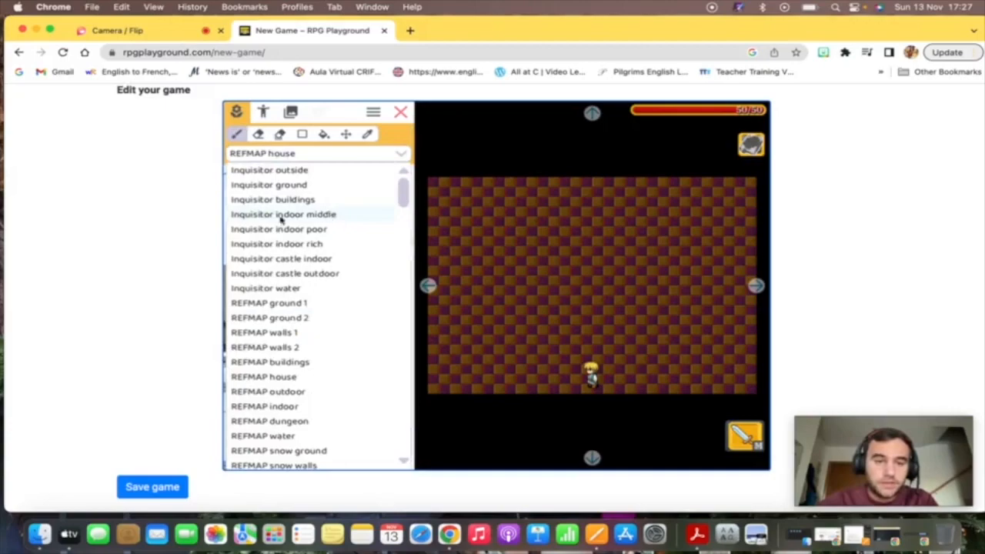
left_click(284, 214)
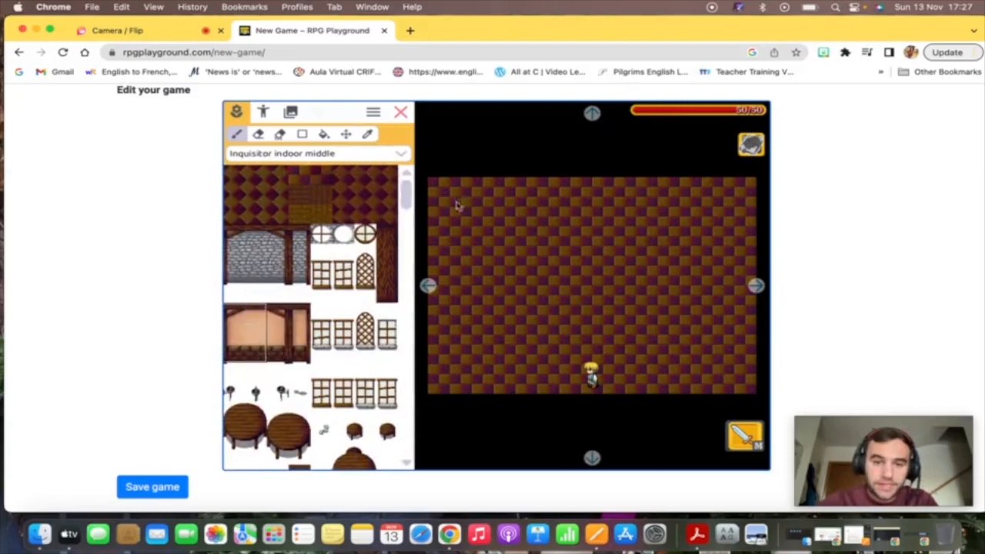
left_click(455, 208)
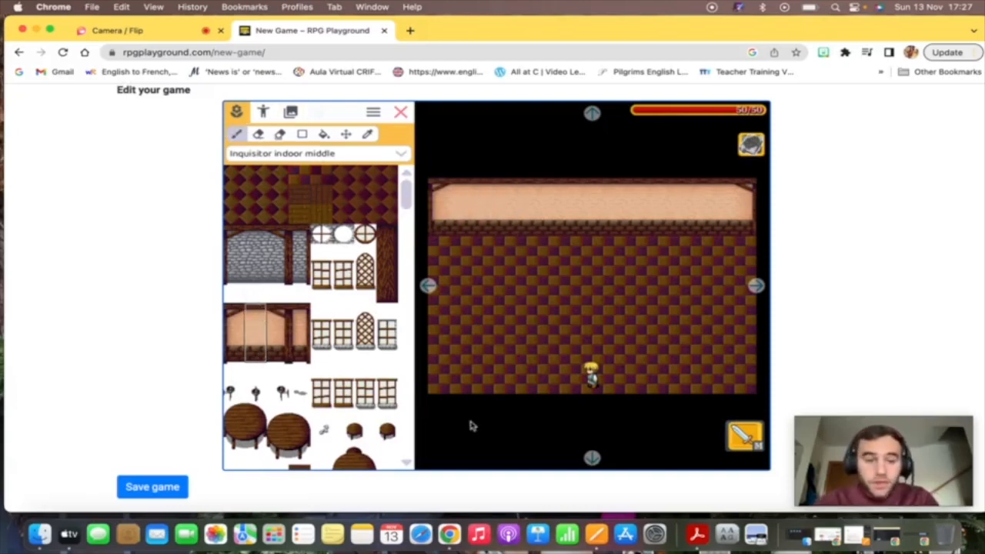
Place a round table and two windows in the HOUSE room
scroll("down", 3)
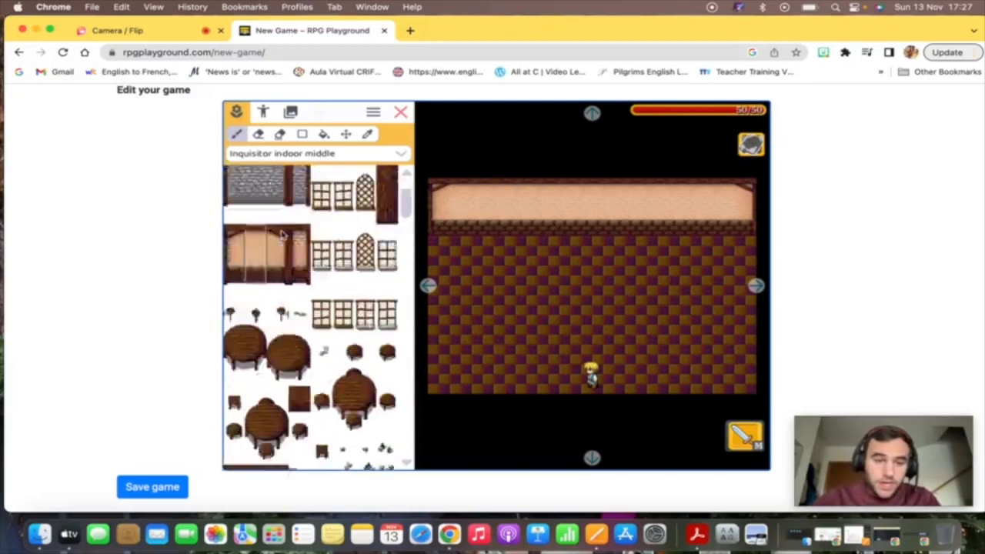
scroll("down", 3)
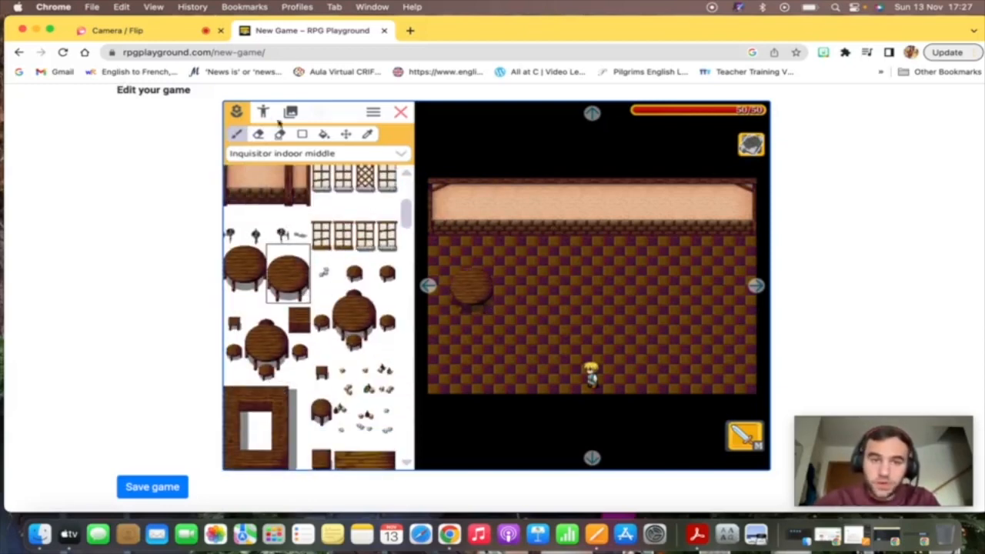
left_click(262, 112)
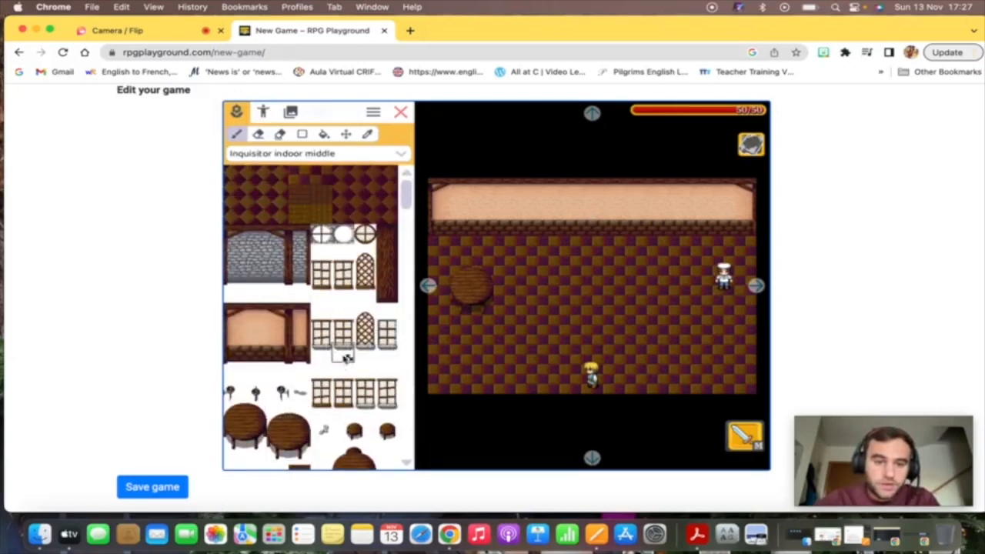
left_click(484, 204)
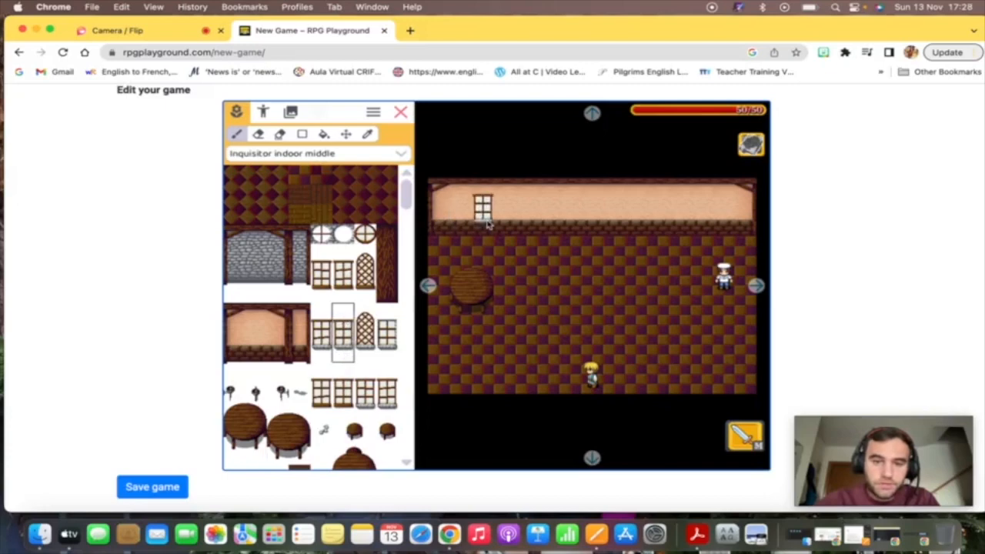
left_click(615, 209)
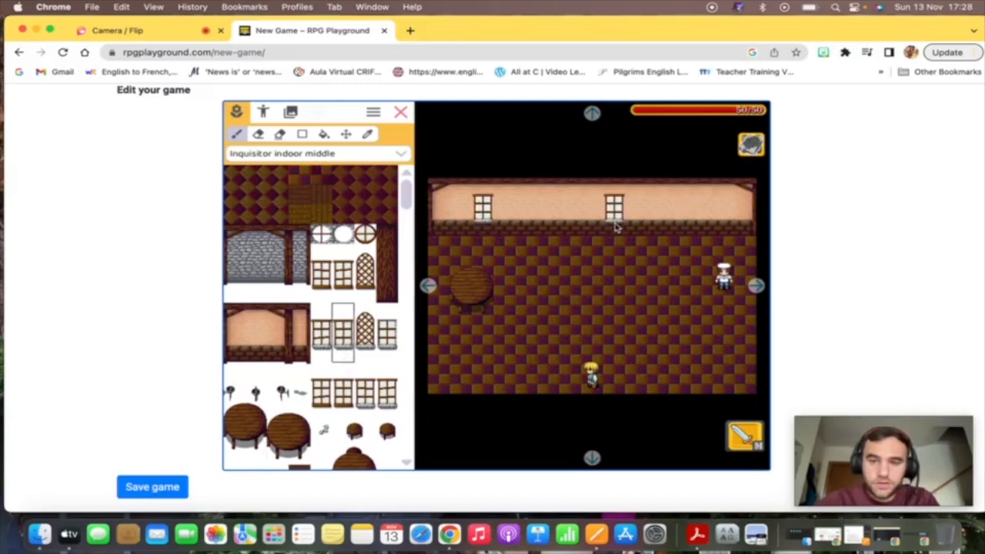
Add a bookshelf from further down the tileset to the back wall
scroll("down", 3)
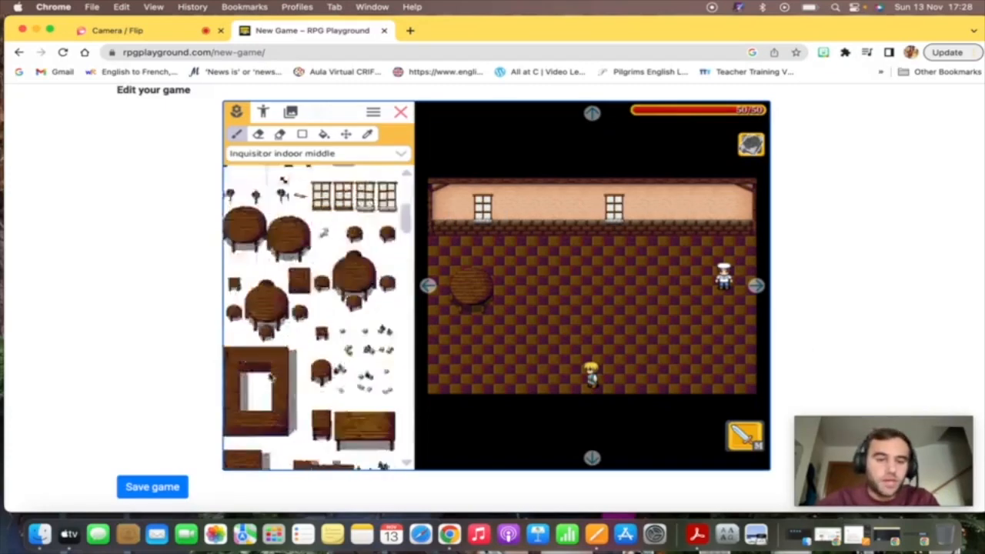
scroll("down", 3)
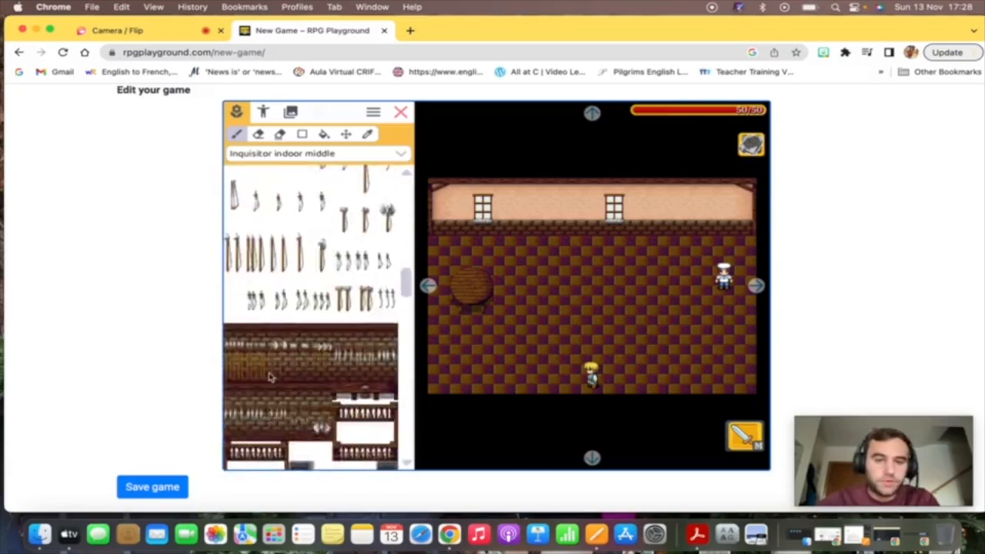
scroll("down", 3)
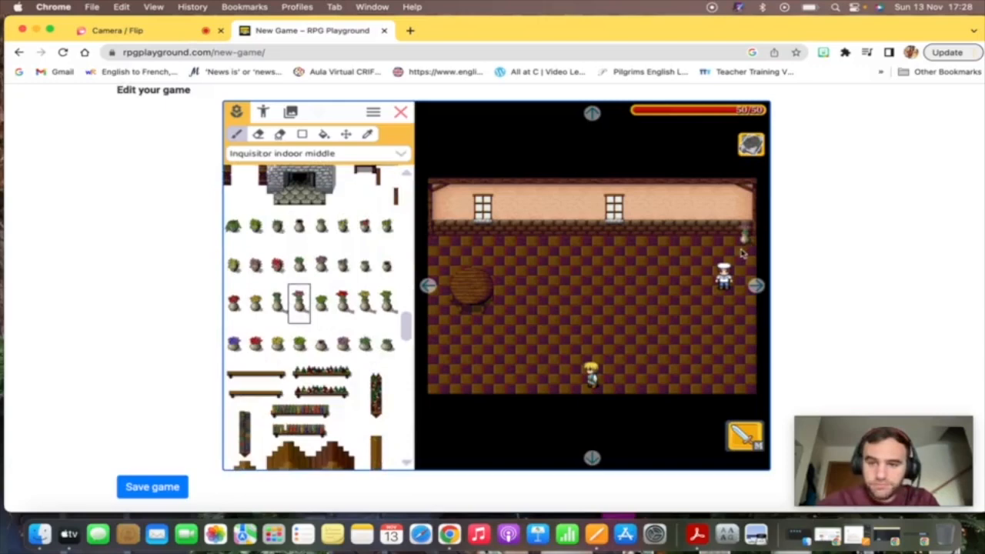
scroll("down", 3)
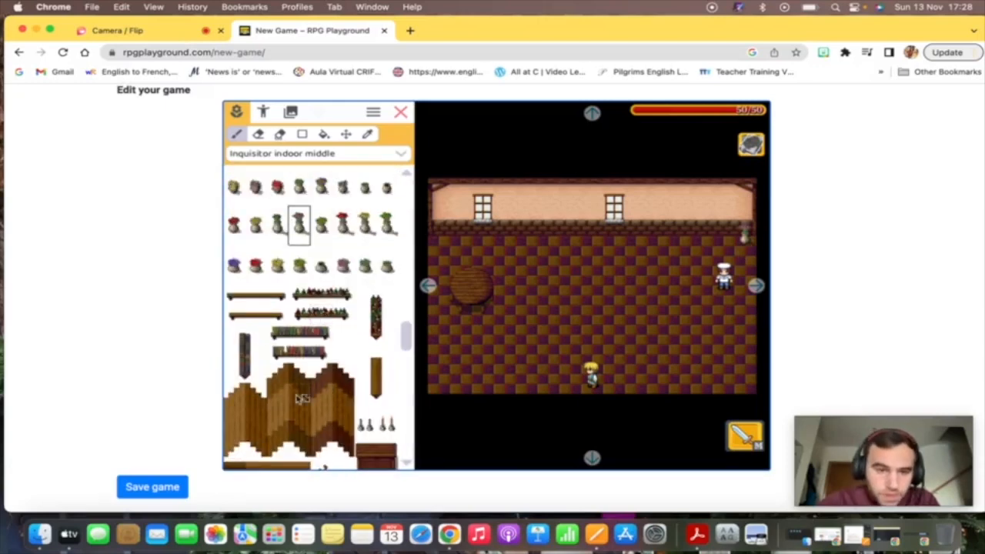
left_click(299, 333)
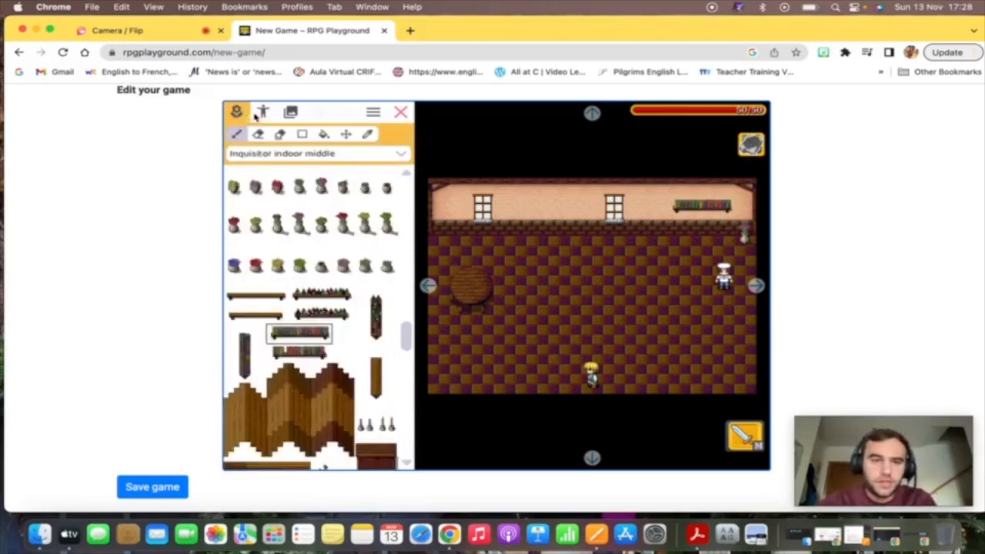
left_click(290, 112)
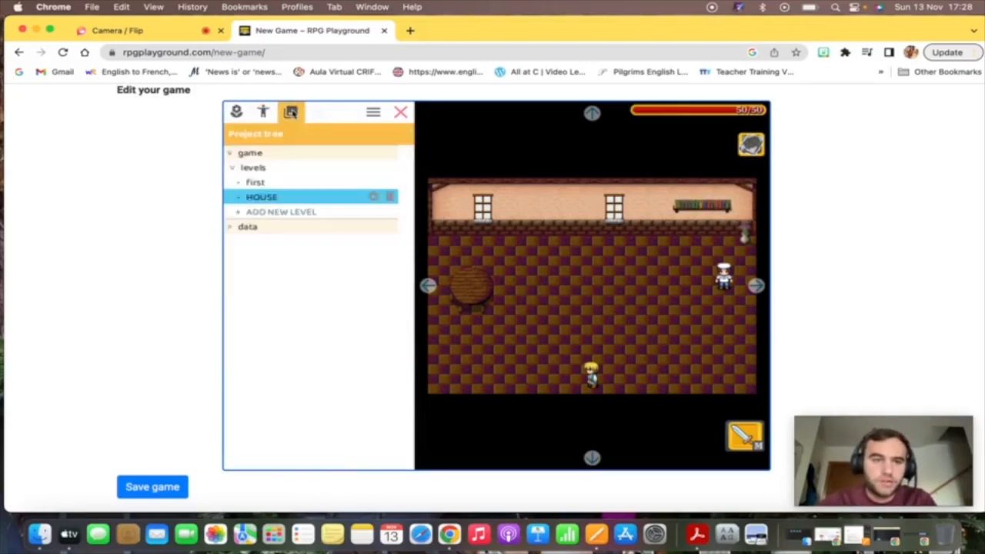
Place a door object at the bottom of the HOUSE room
left_click(263, 112)
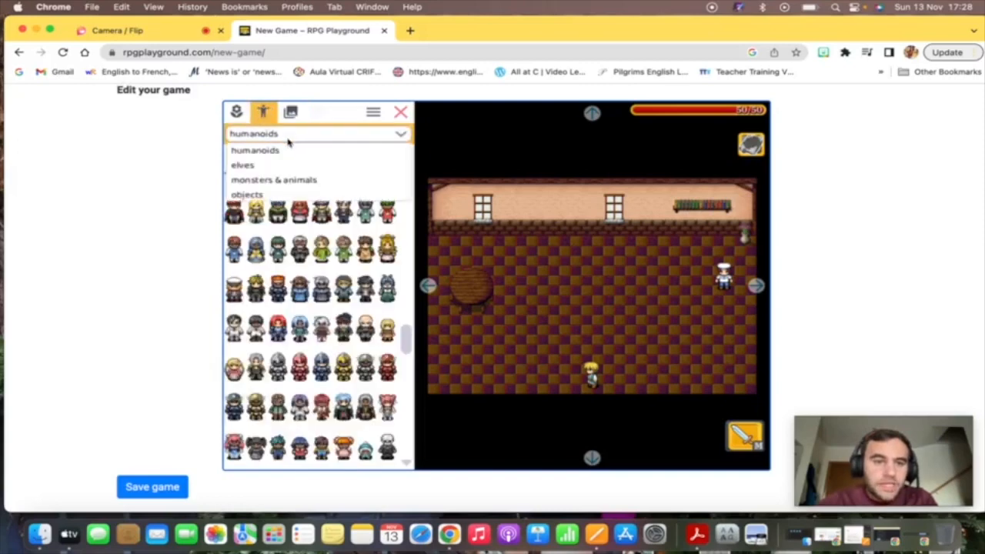
left_click(246, 194)
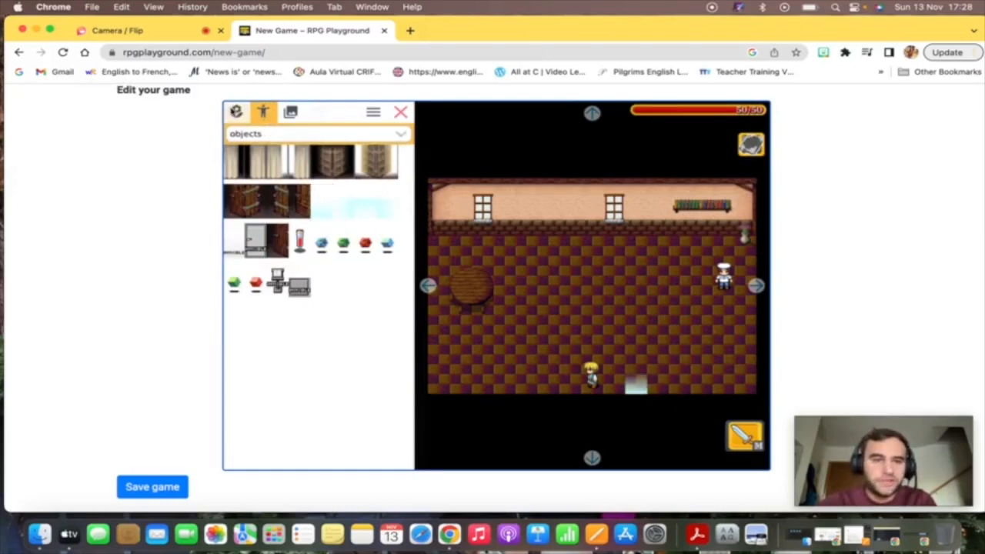
left_click(291, 112)
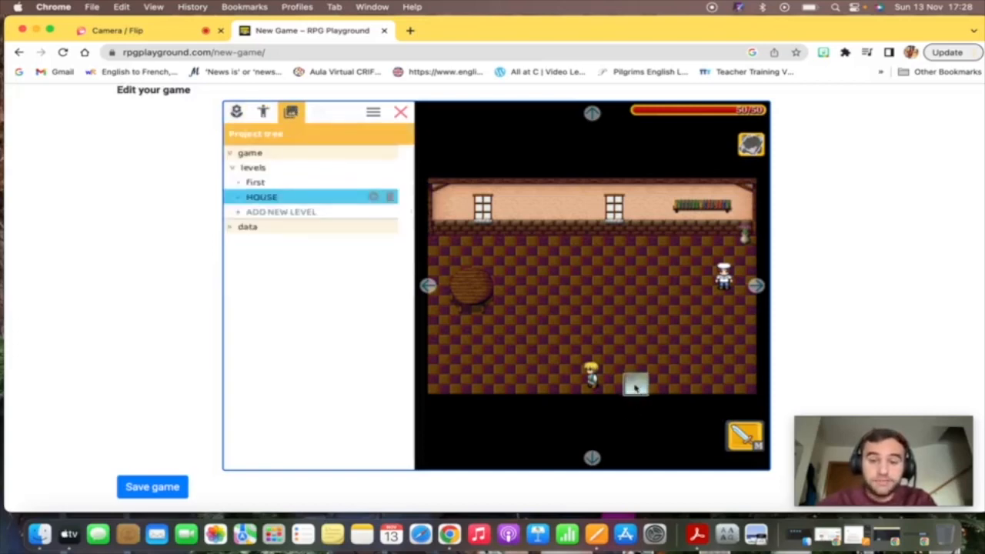
Set the door's destination to level First, door door0121
left_click(317, 112)
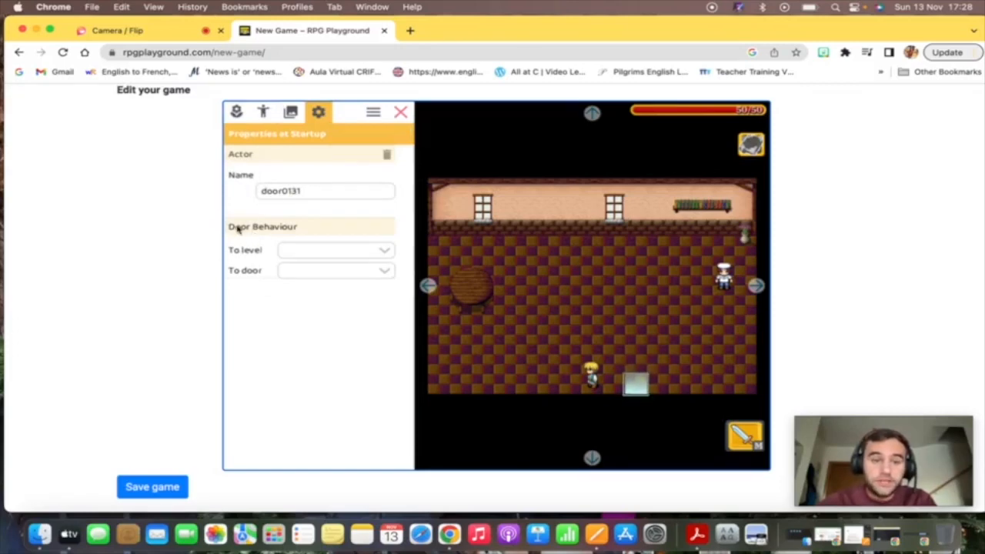
left_click(335, 249)
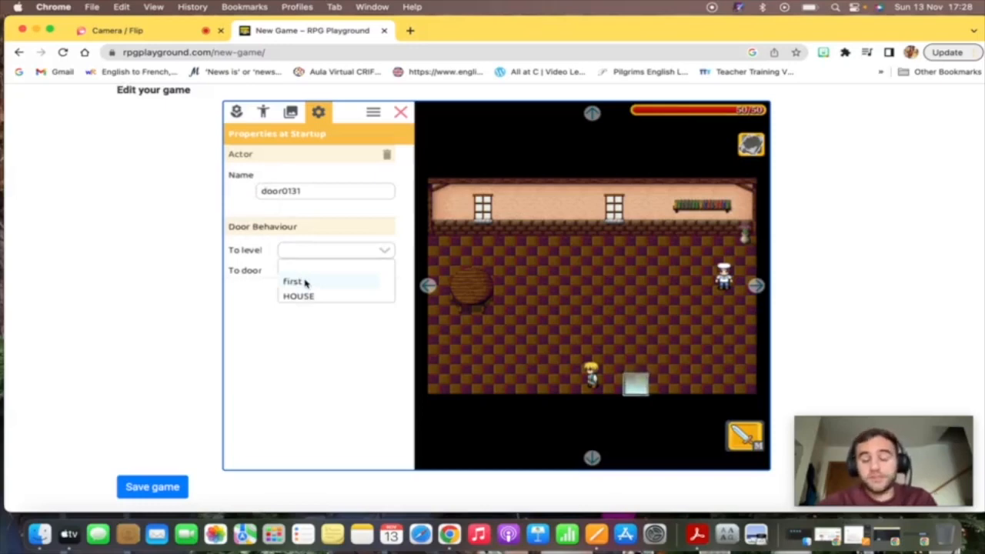
left_click(292, 281)
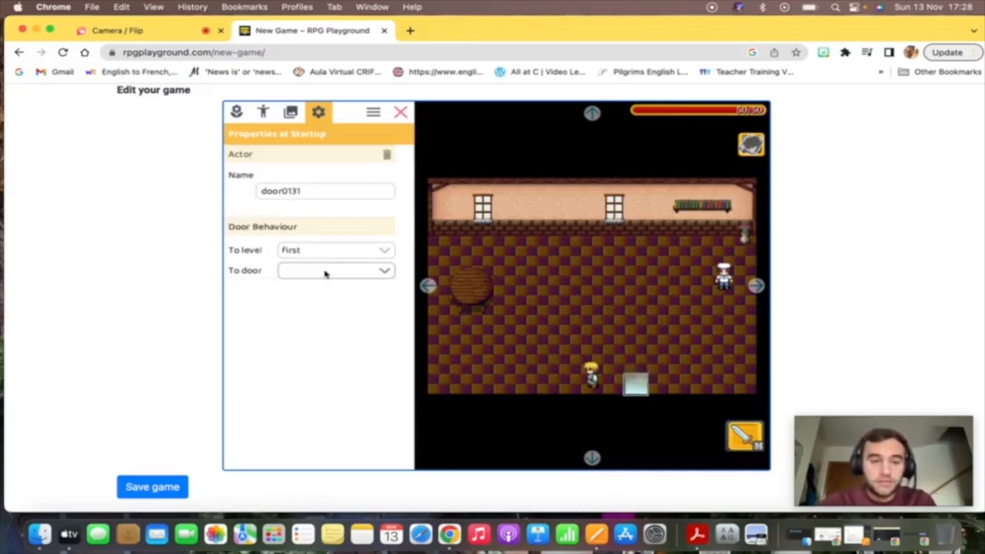
left_click(335, 270)
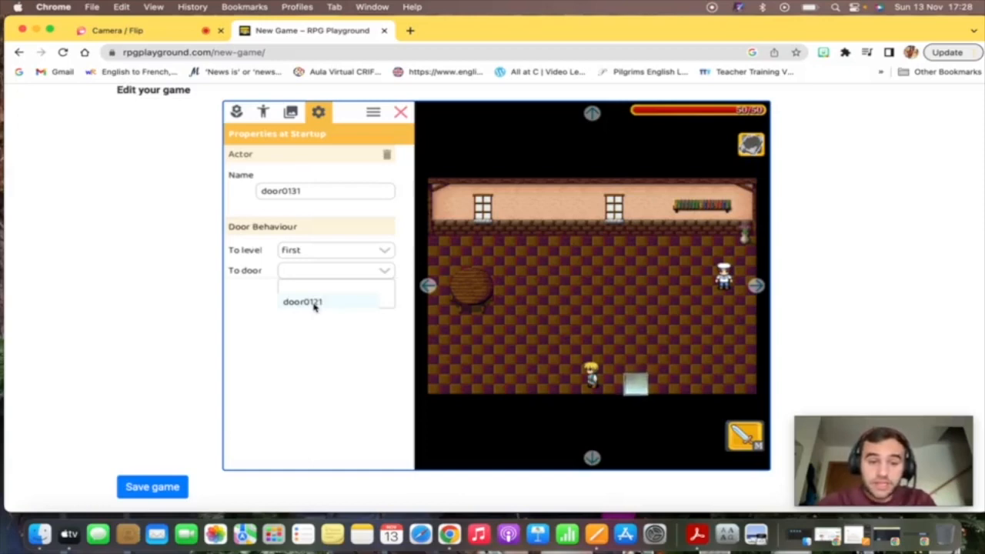
left_click(302, 302)
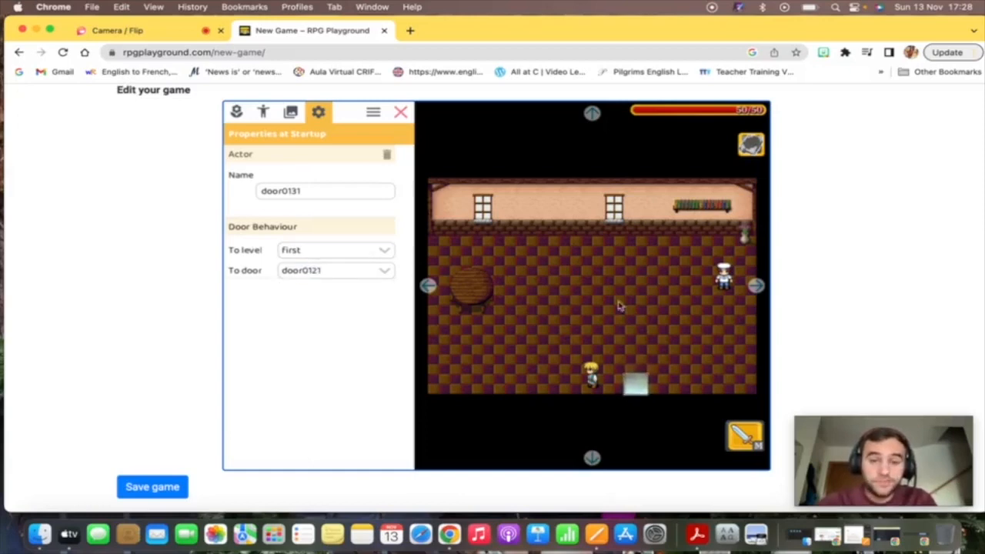
mouse_move(316, 150)
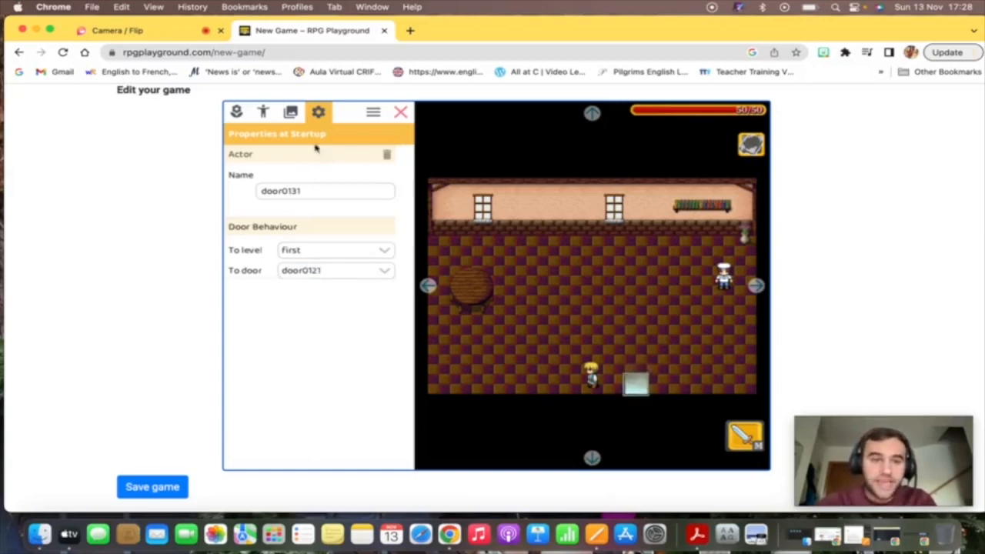
left_click(290, 111)
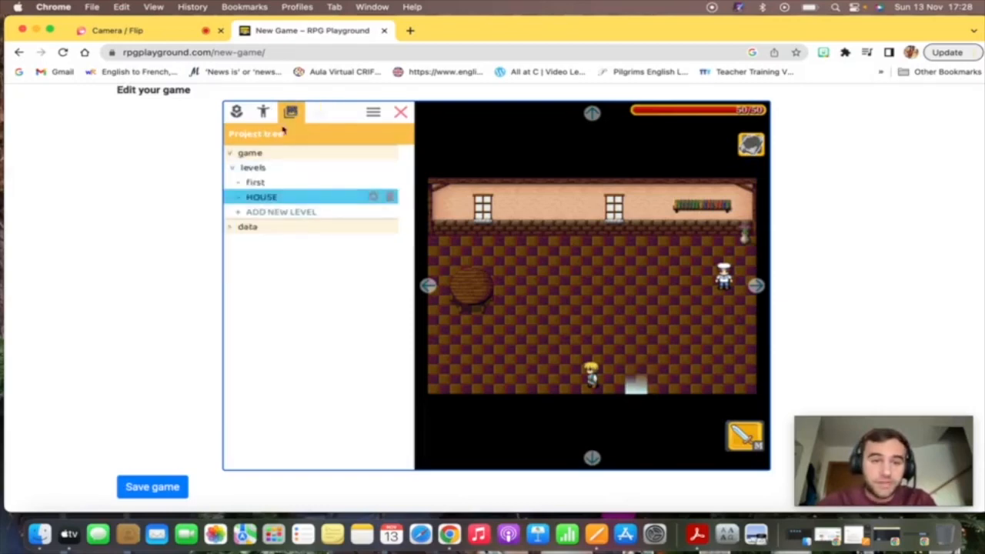
On the First level, point the village door0121 to HOUSE's door0131
left_click(255, 182)
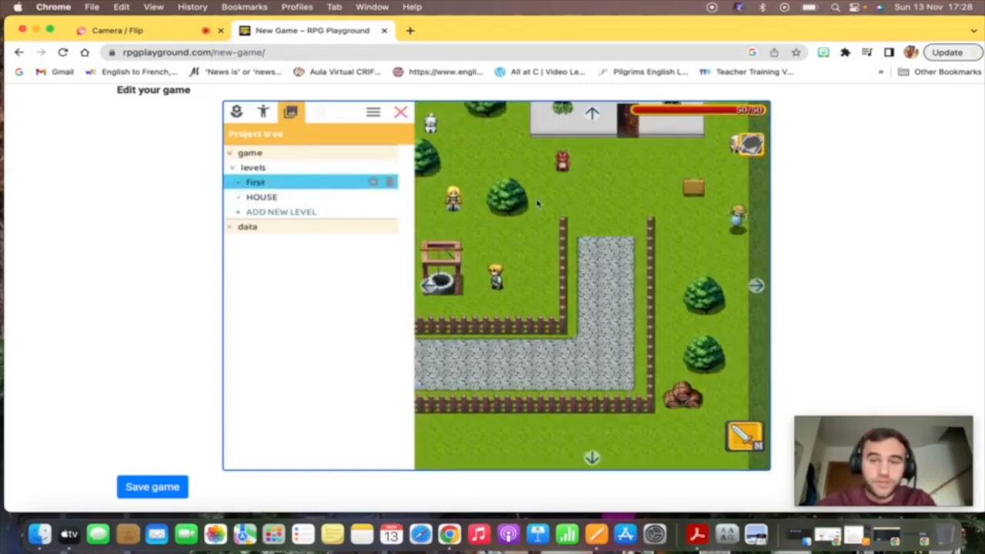
left_click(318, 112)
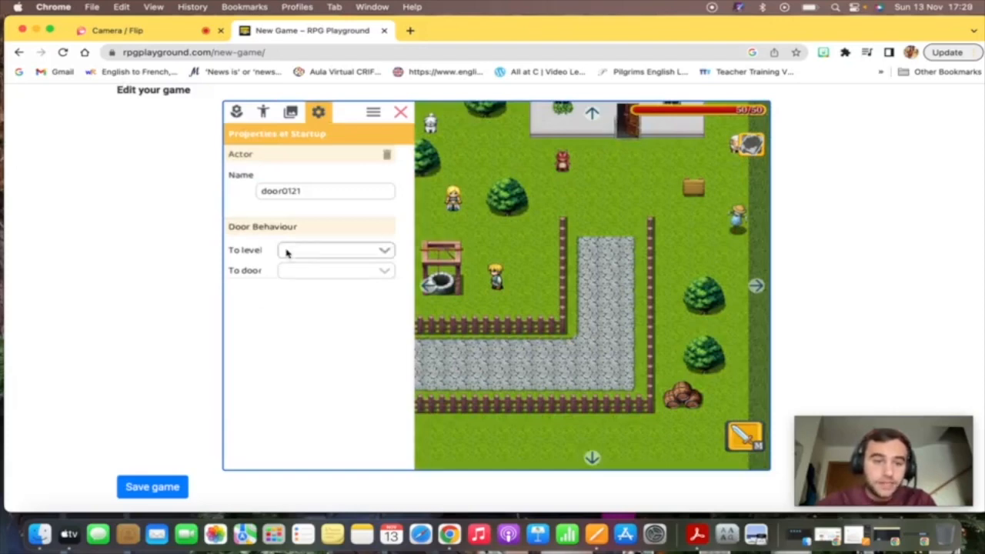
left_click(335, 270)
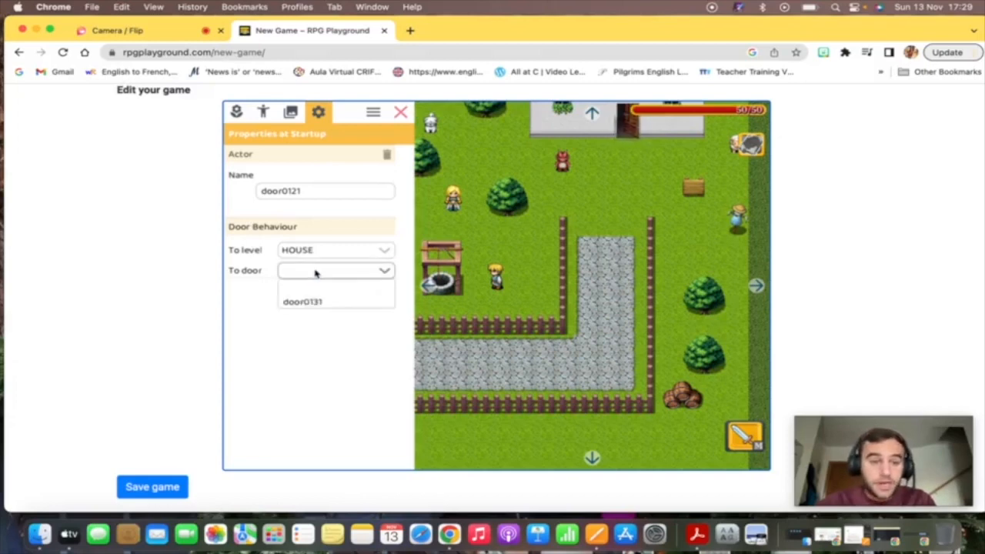
mouse_move(303, 302)
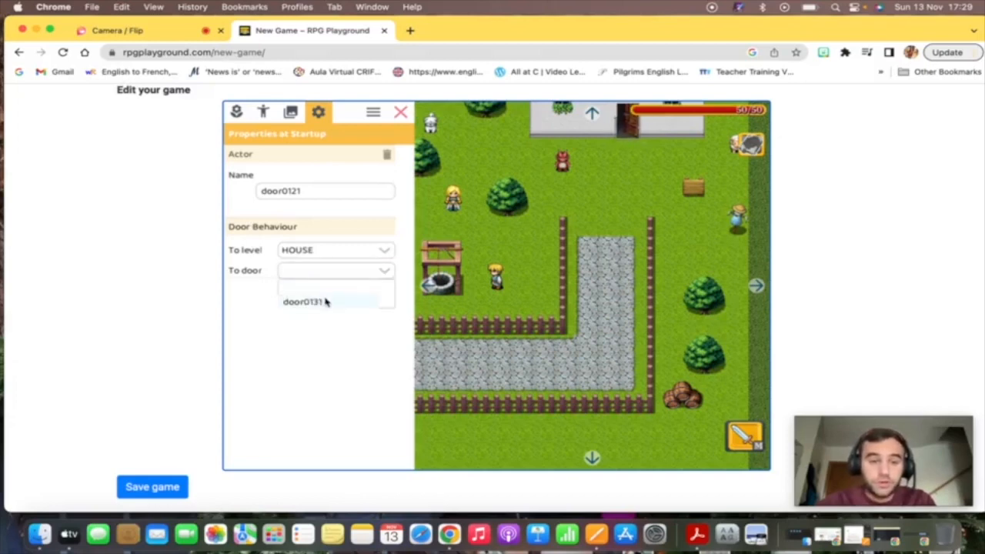
left_click(303, 301)
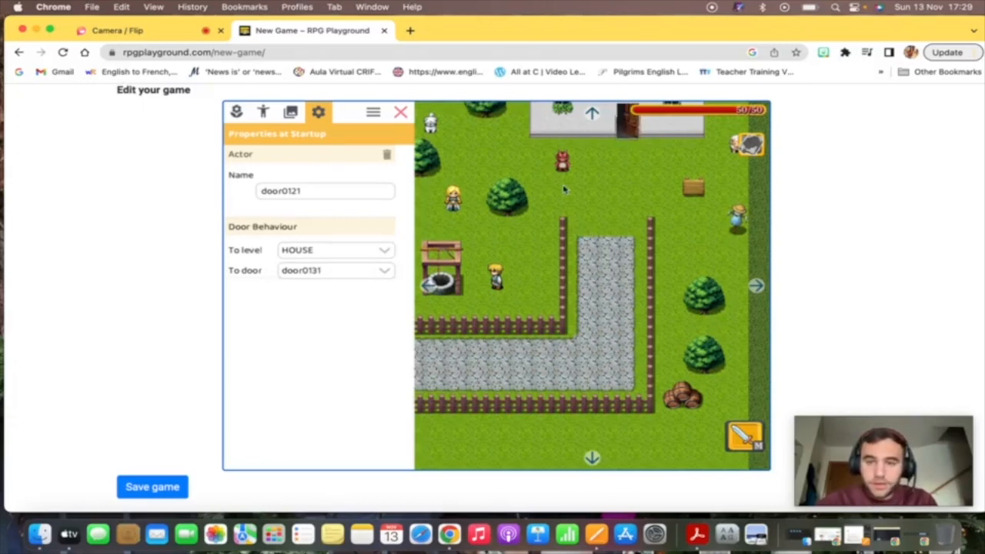
left_click(401, 111)
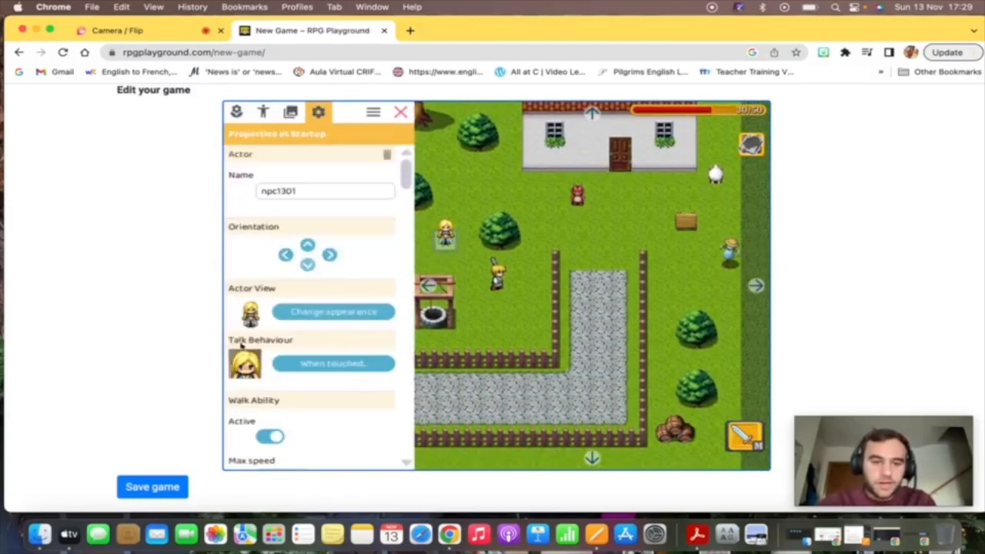
Open npc1301's 'When touched...' talk behaviour
left_click(333, 364)
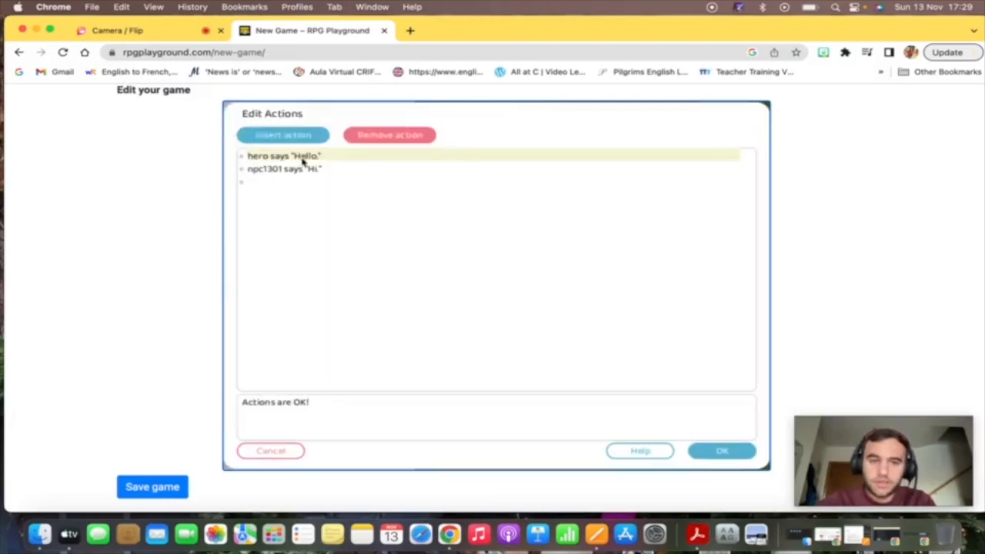
mouse_move(271, 175)
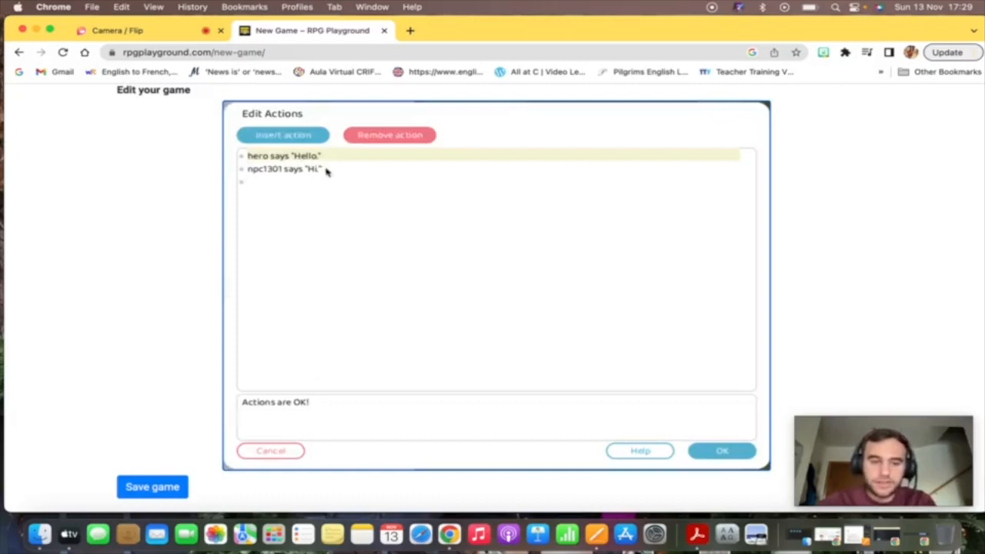
Replace the old lines with npc1301 saying 'Hey, how are you doing? Have a good day!'
left_click(389, 135)
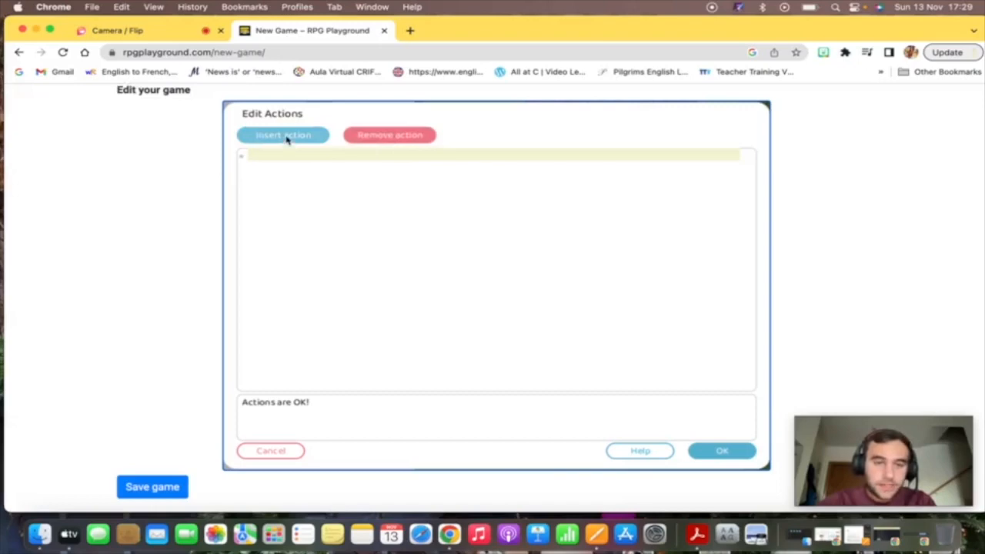
left_click(282, 135)
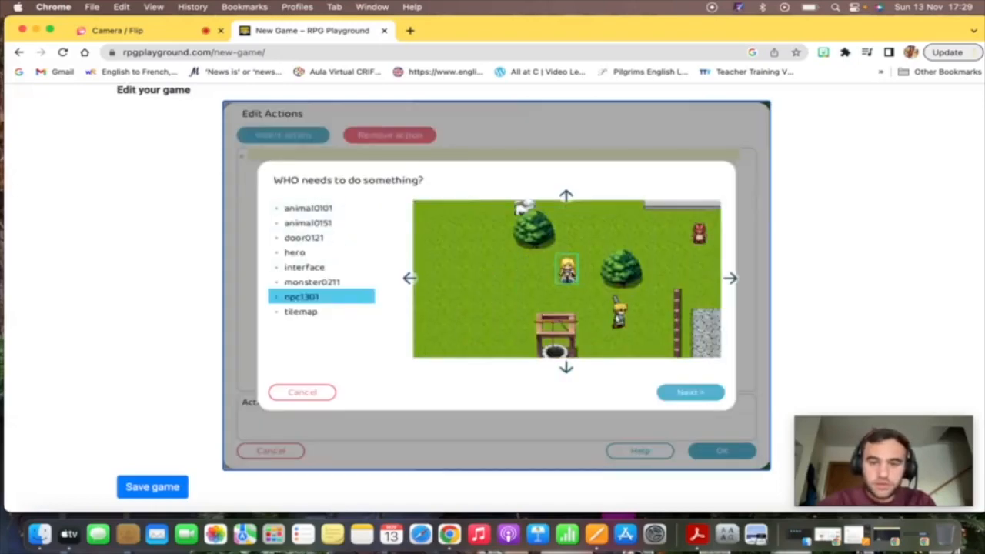
left_click(689, 392)
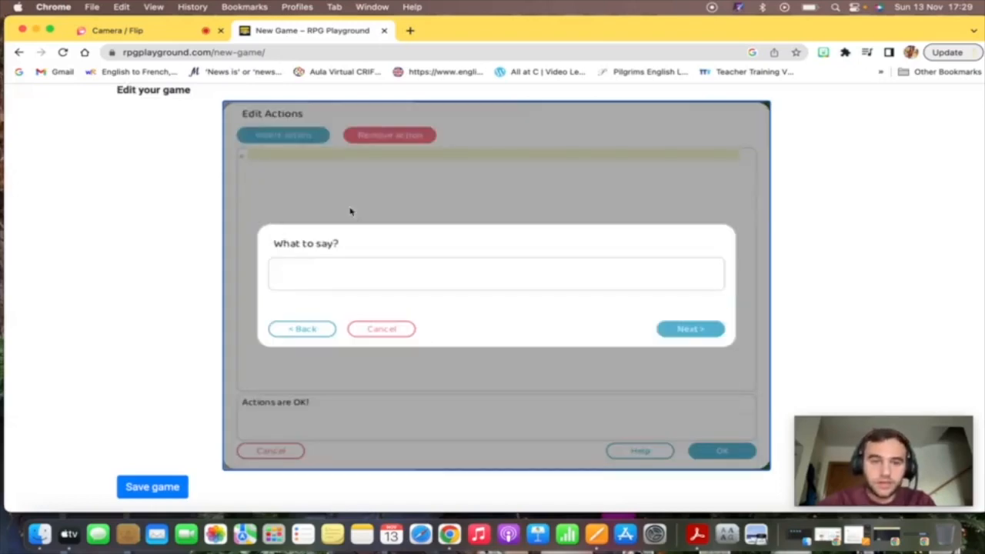
type("Hey, how a")
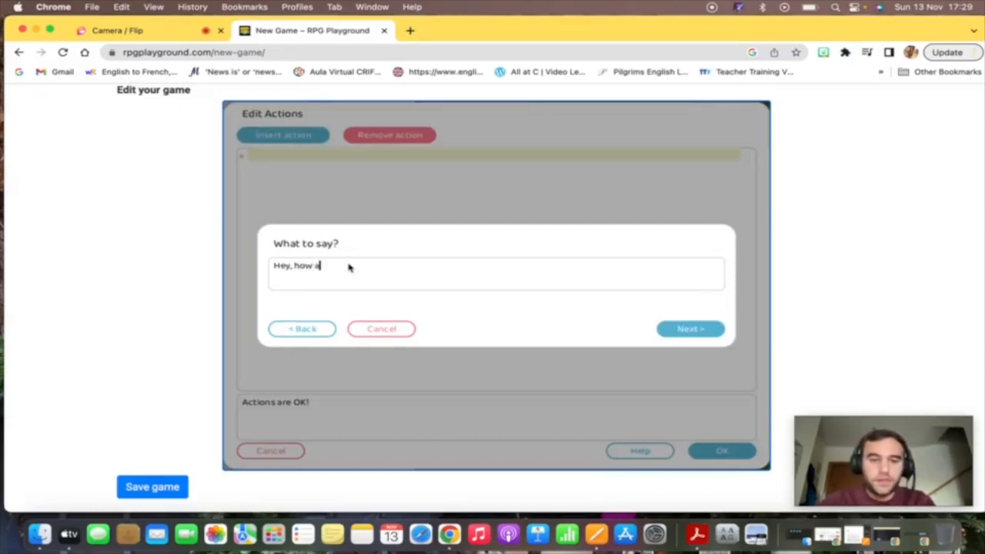
type("re you doing?")
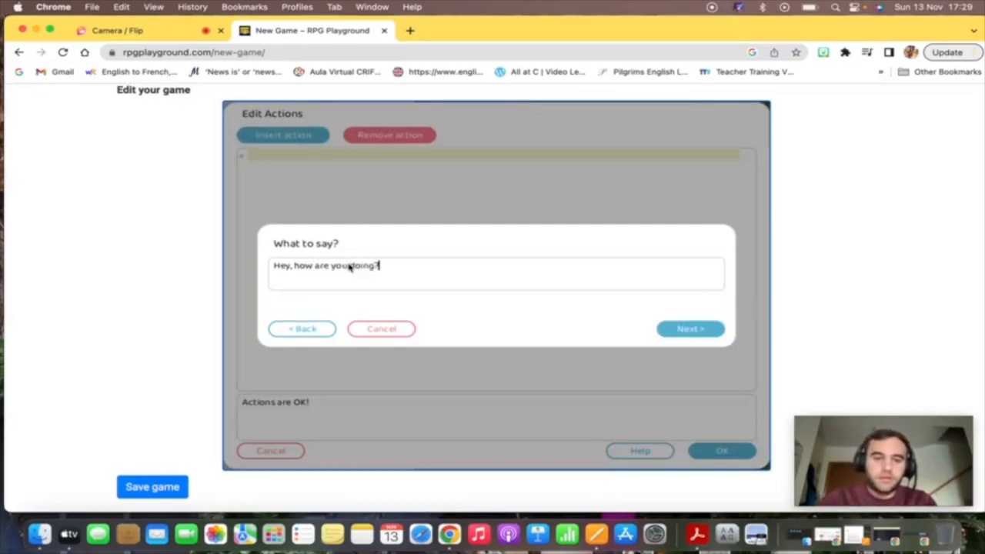
type("Have a good")
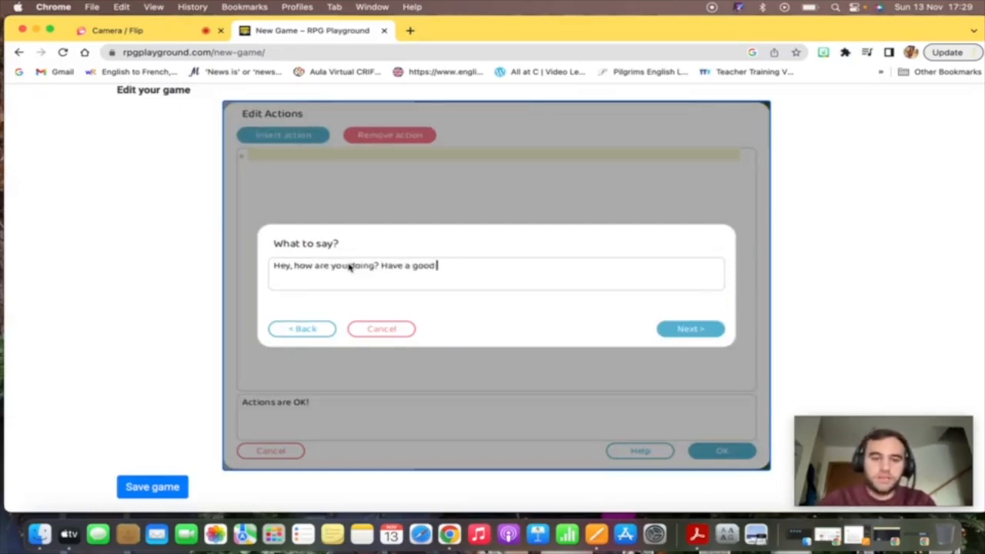
left_click(689, 329)
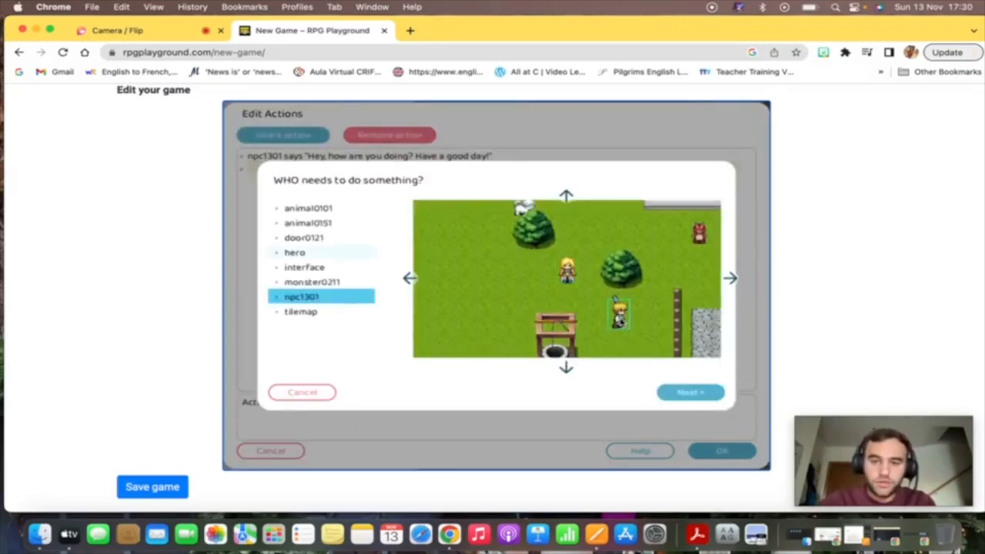
Add the hero's reply 'Thanks! You too!' and accept the conversation
left_click(689, 392)
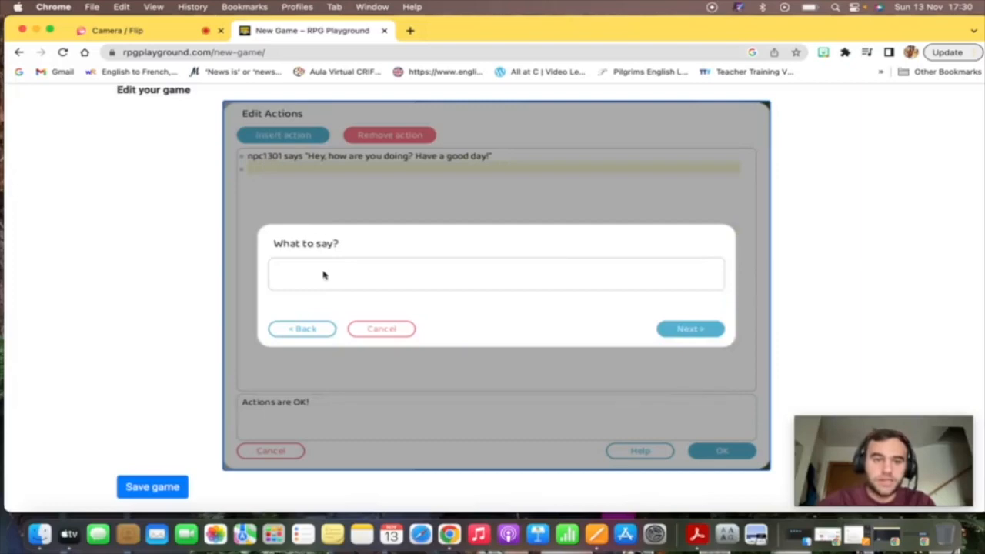
type("Thanks! Y")
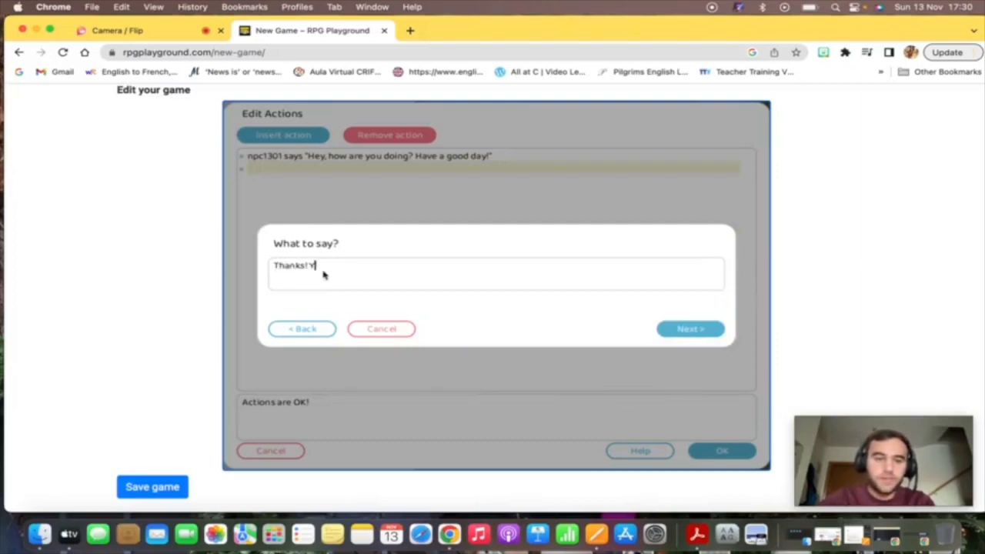
left_click(690, 329)
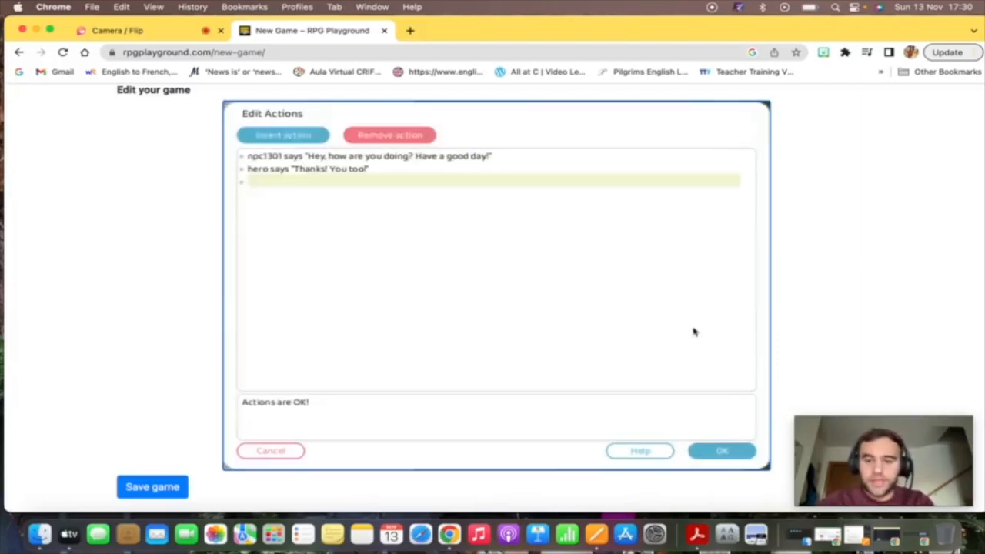
left_click(721, 451)
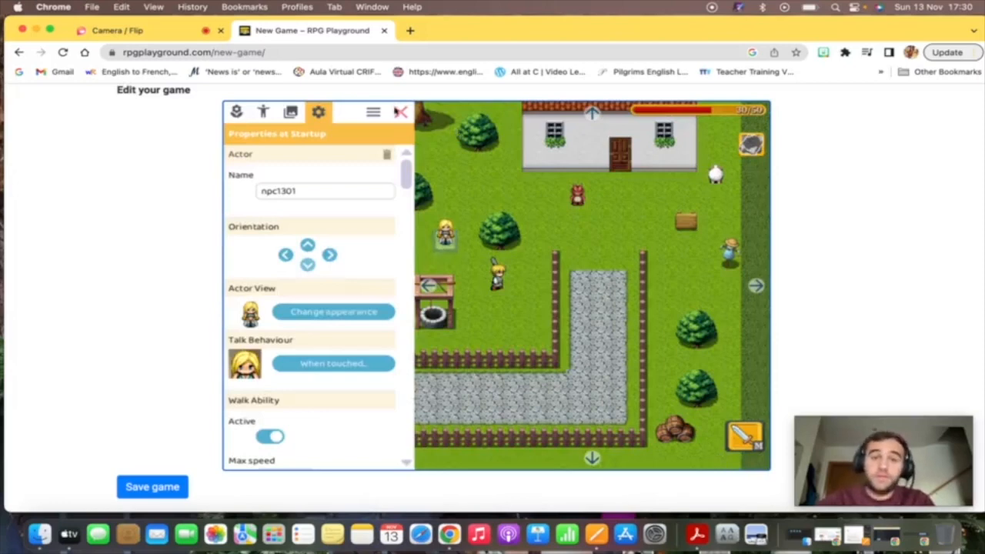
Close the editor panel so the village map runs in play mode
left_click(401, 112)
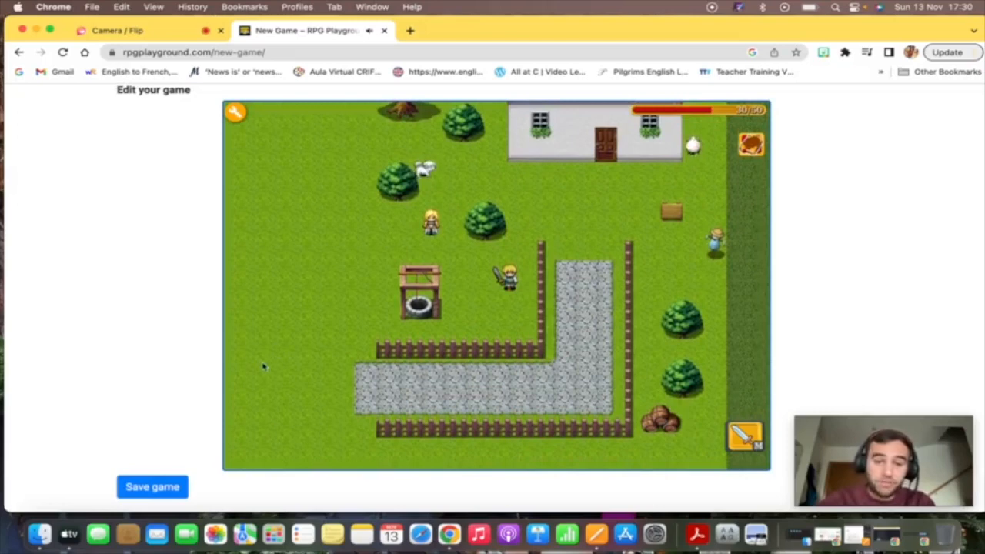
scroll("down", 3)
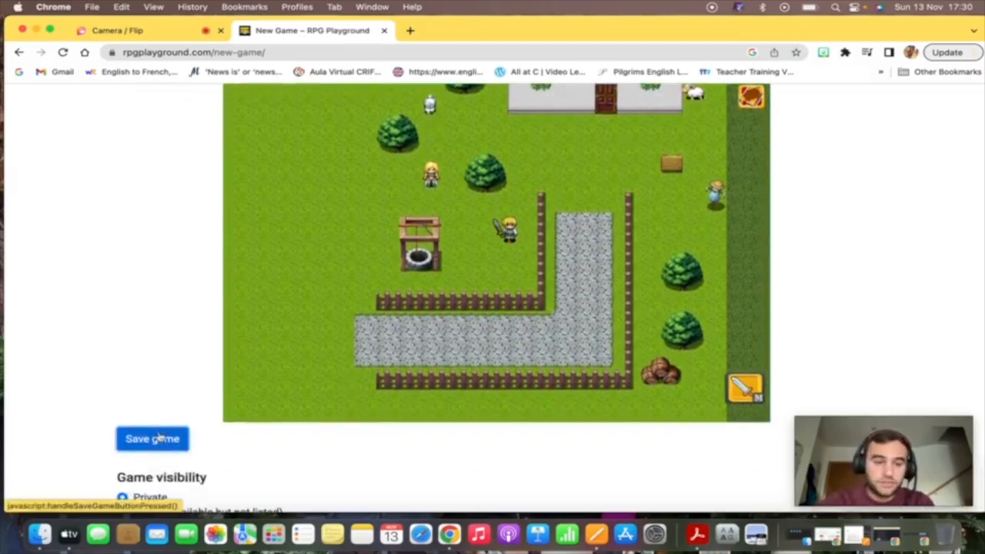
Save the game, then go to PROFILE and confirm leaving the page
scroll("down", 3)
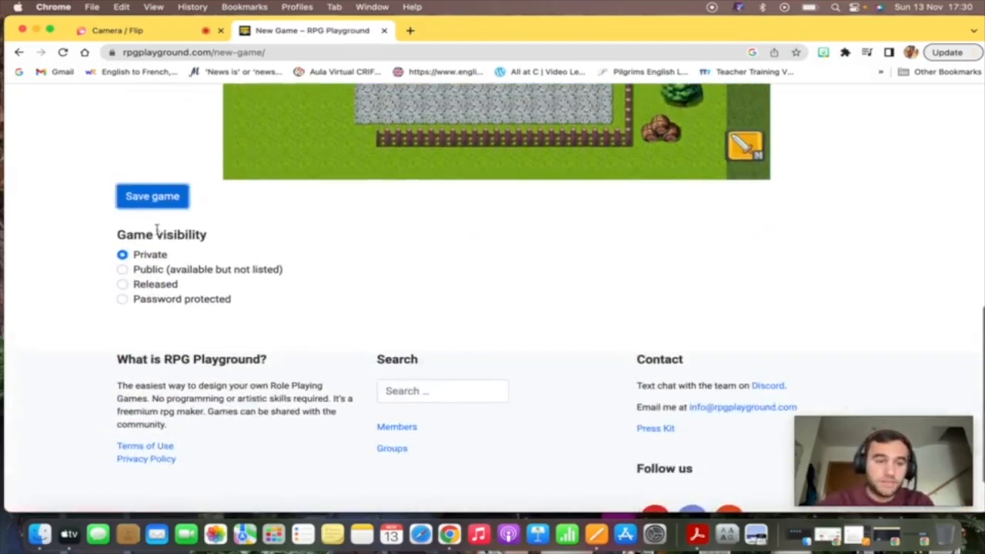
left_click(152, 196)
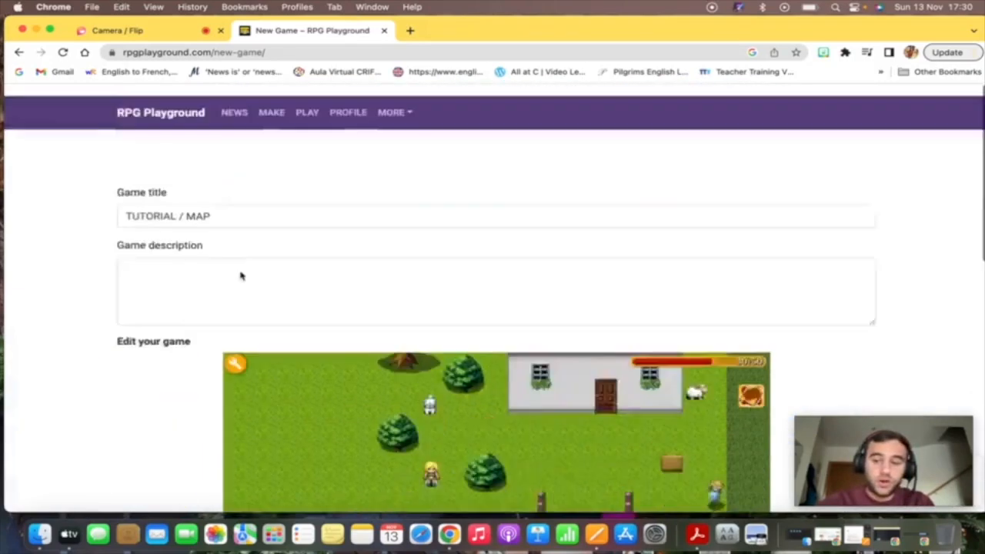
left_click(348, 112)
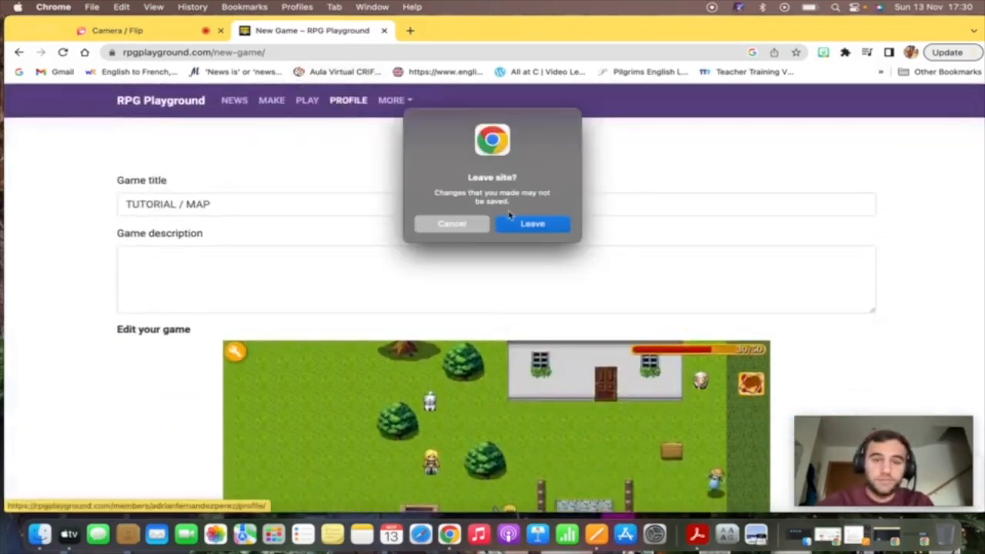
left_click(532, 224)
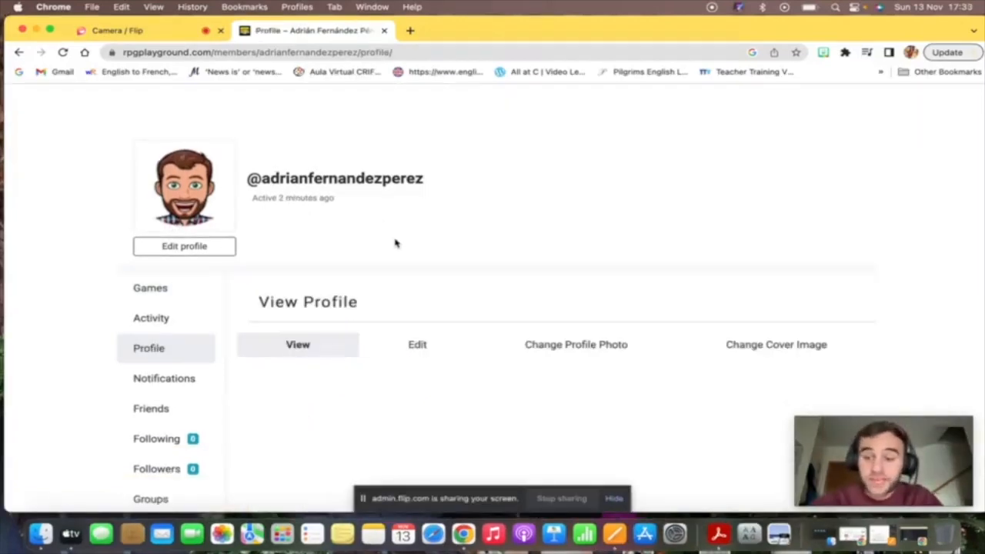
mouse_move(341, 170)
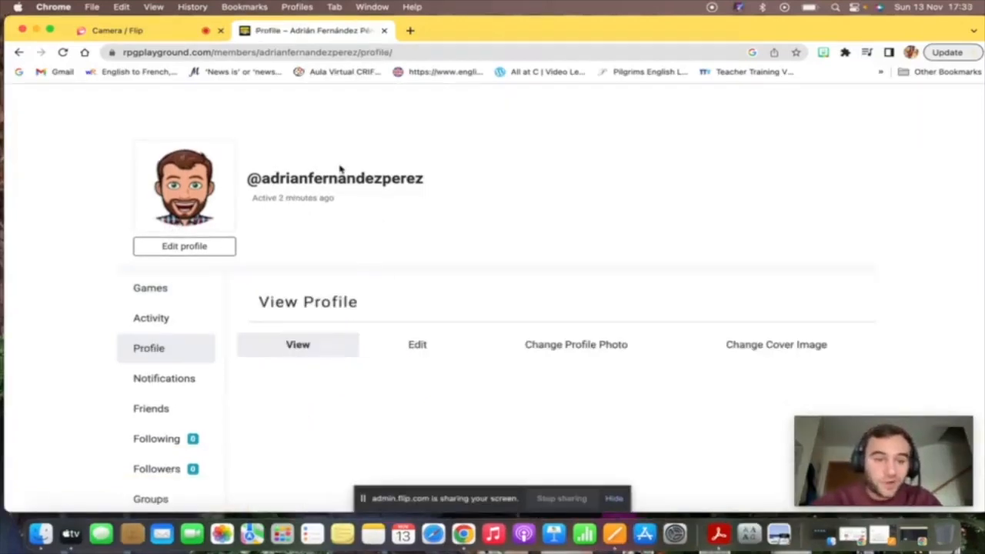
Show the profile's Games list and edit TUTORIAL / MAP
scroll("down", 3)
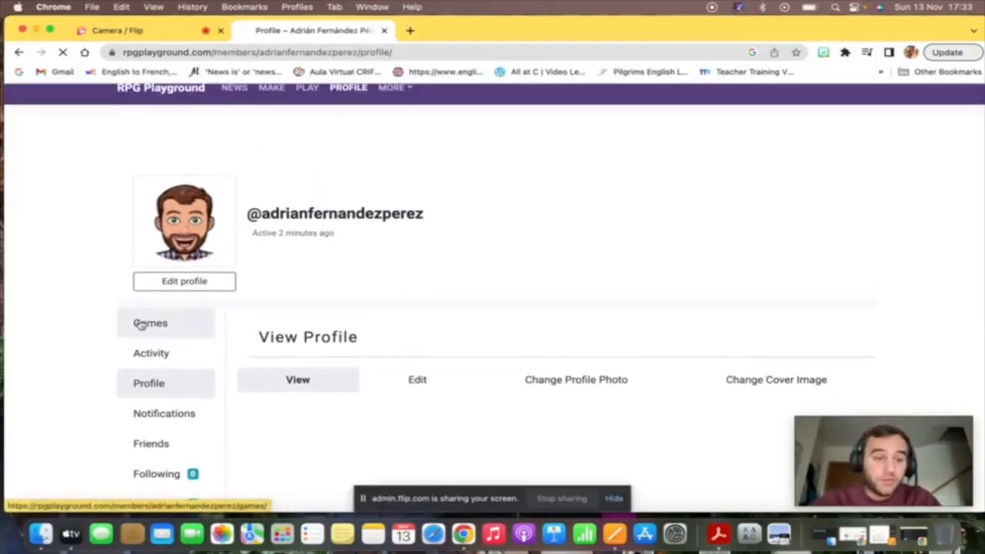
left_click(150, 323)
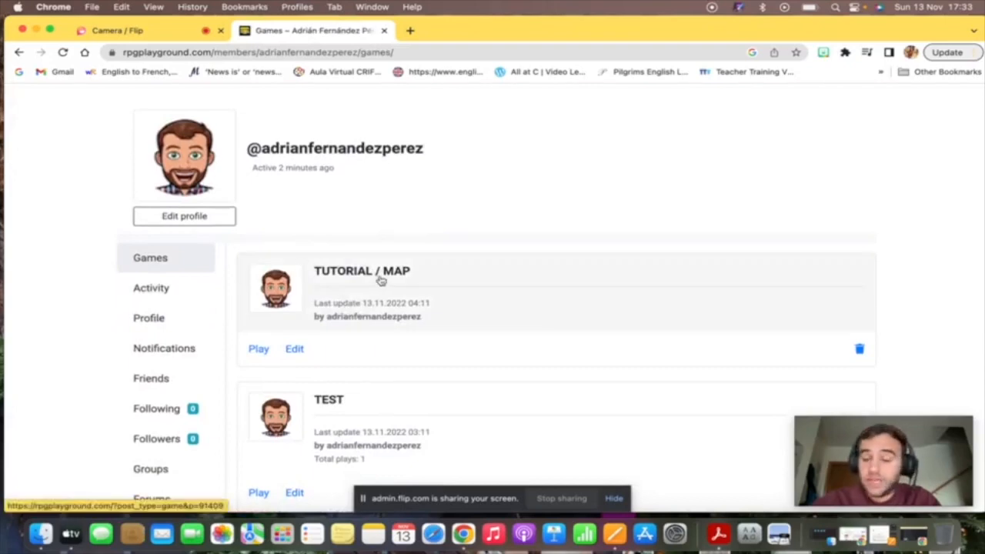
mouse_move(329, 281)
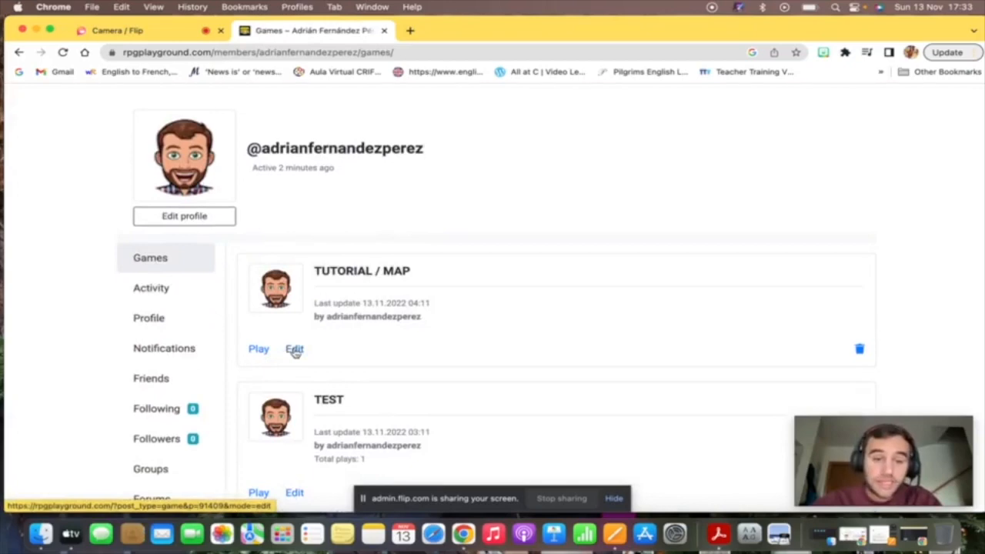
left_click(294, 349)
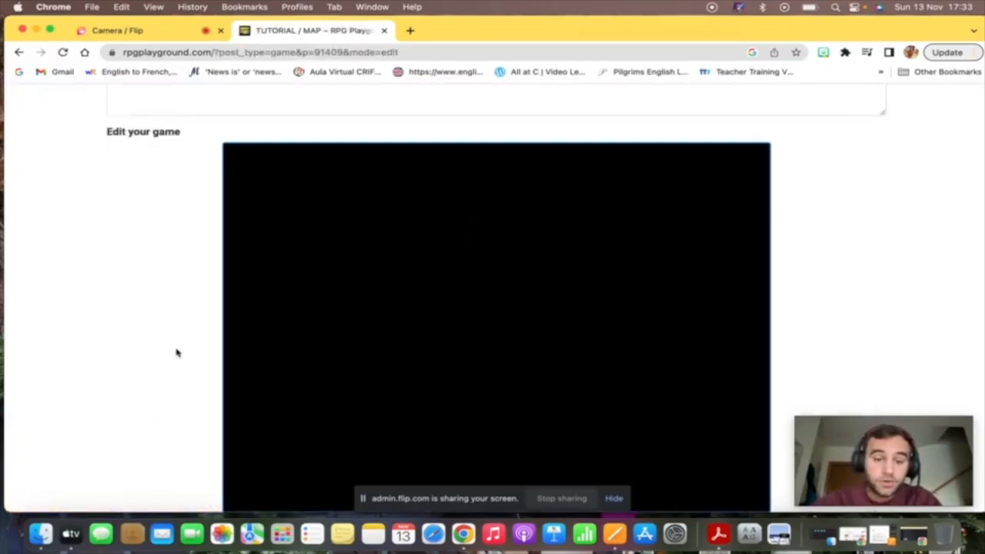